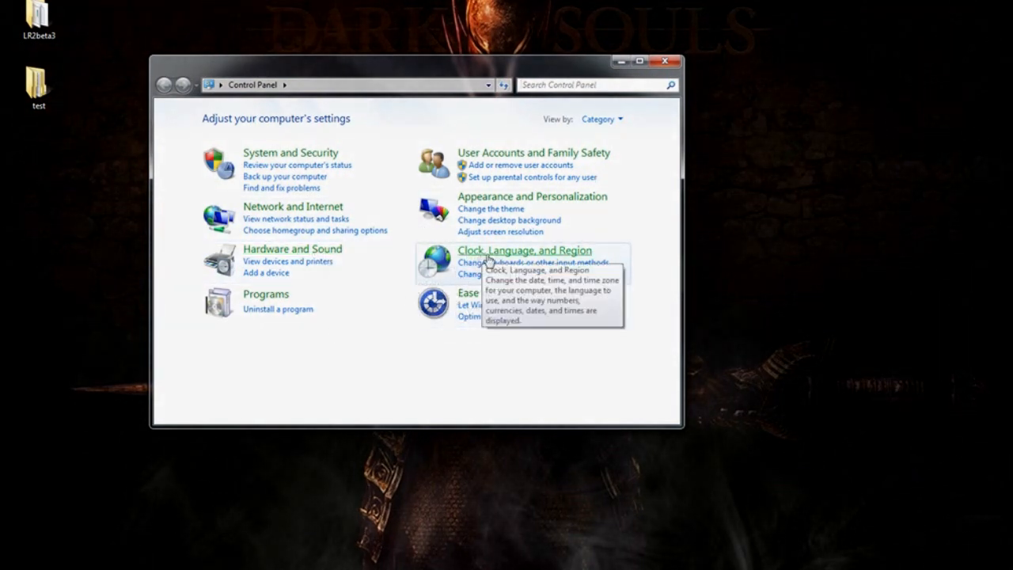
# Open Region and Language's Administrative tab, showing Japanese (Japan) for non-Unicode programs.
pyautogui.click(524, 250)
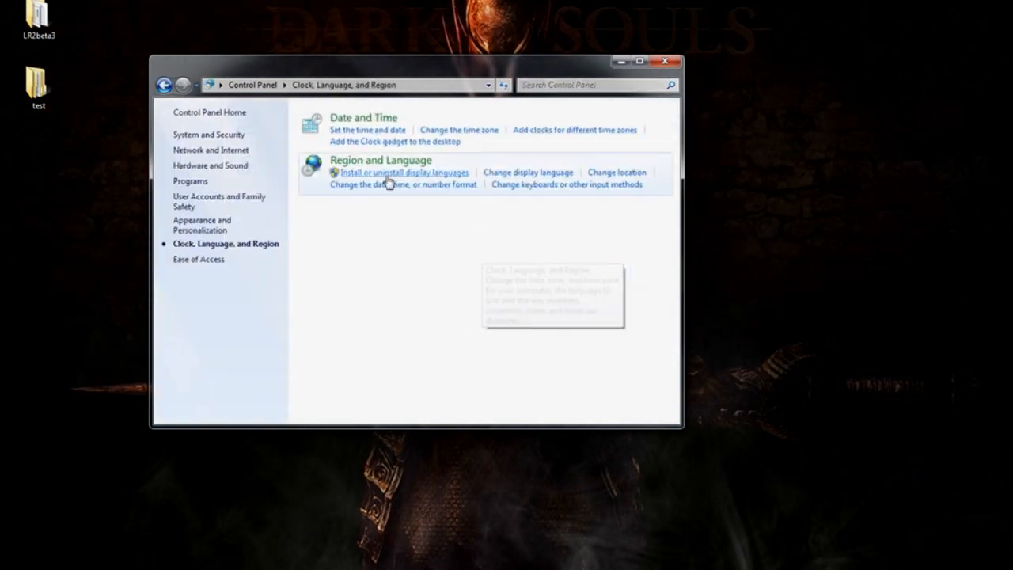
pyautogui.moveTo(380, 160)
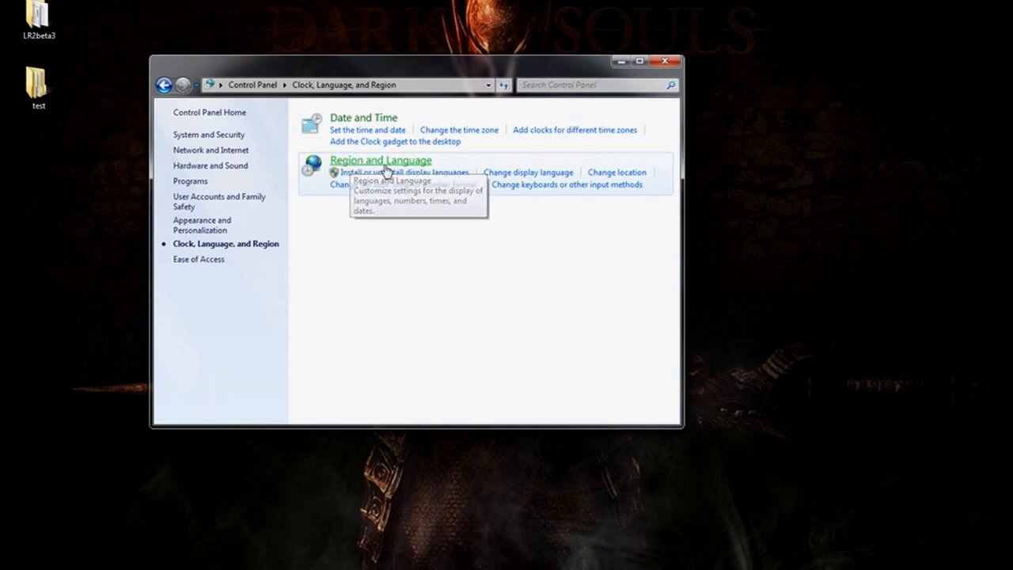
pyautogui.click(380, 160)
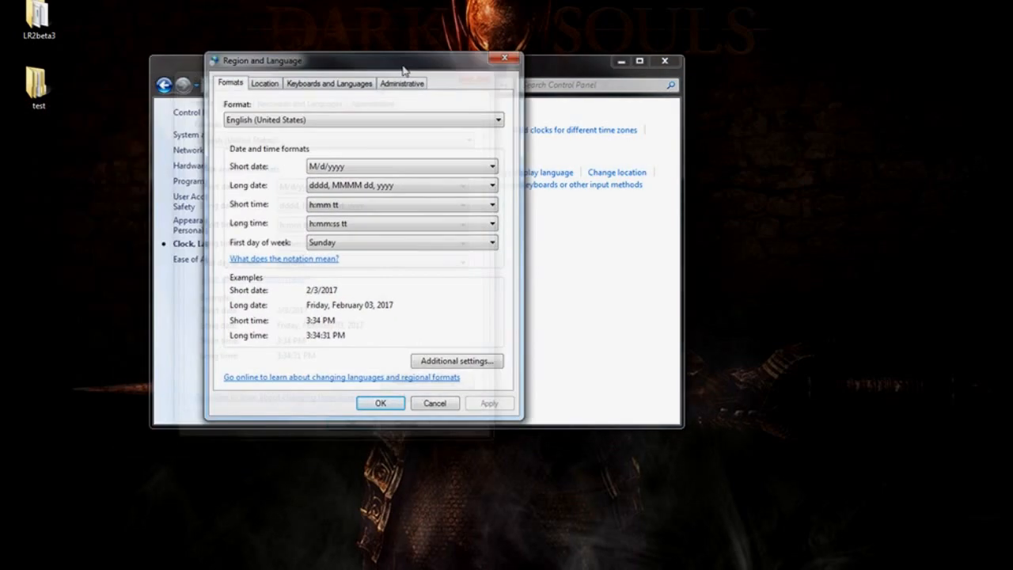
pyautogui.moveTo(360, 60); pyautogui.dragTo(383, 0)
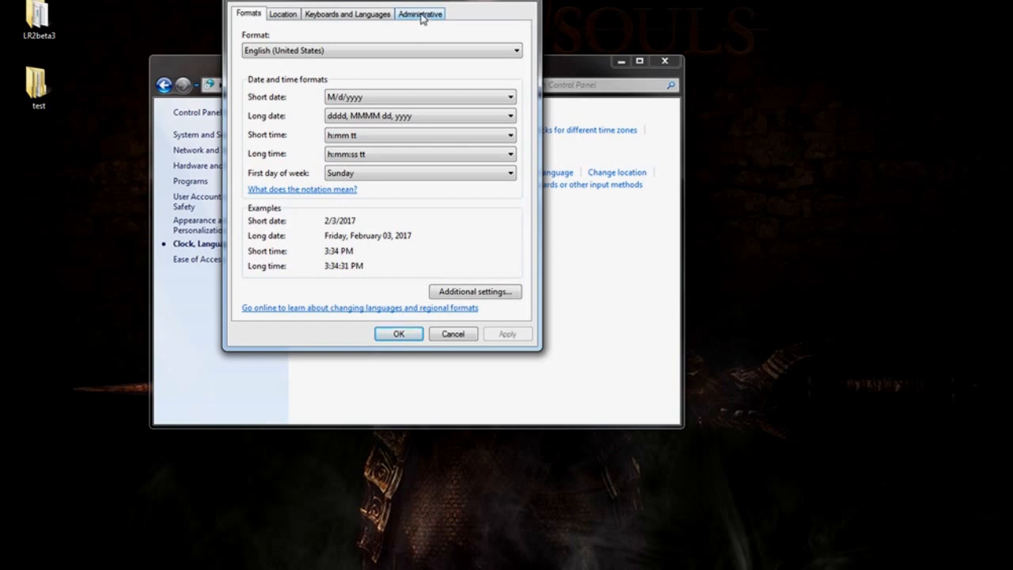
pyautogui.click(420, 13)
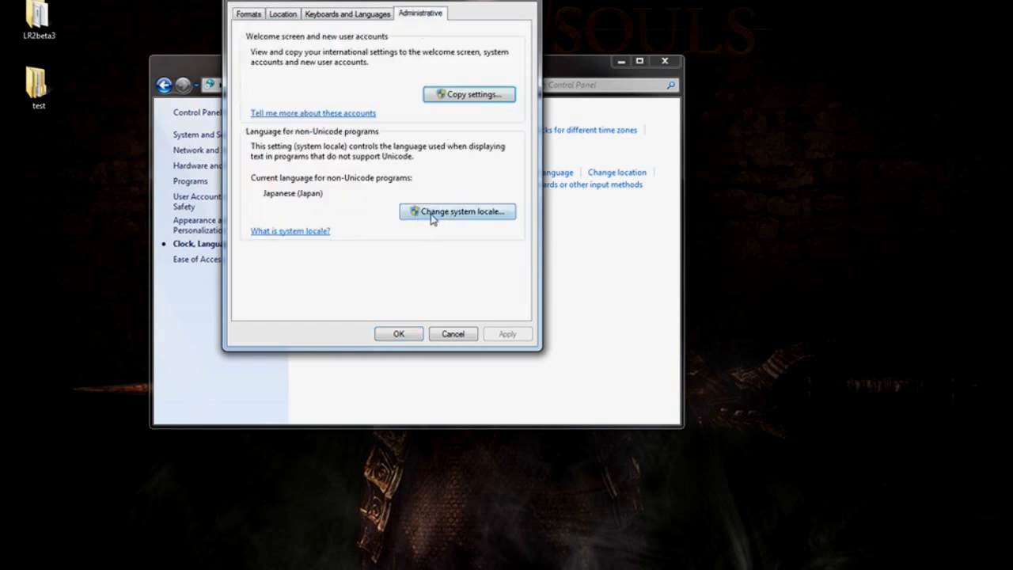
pyautogui.moveTo(278, 201)
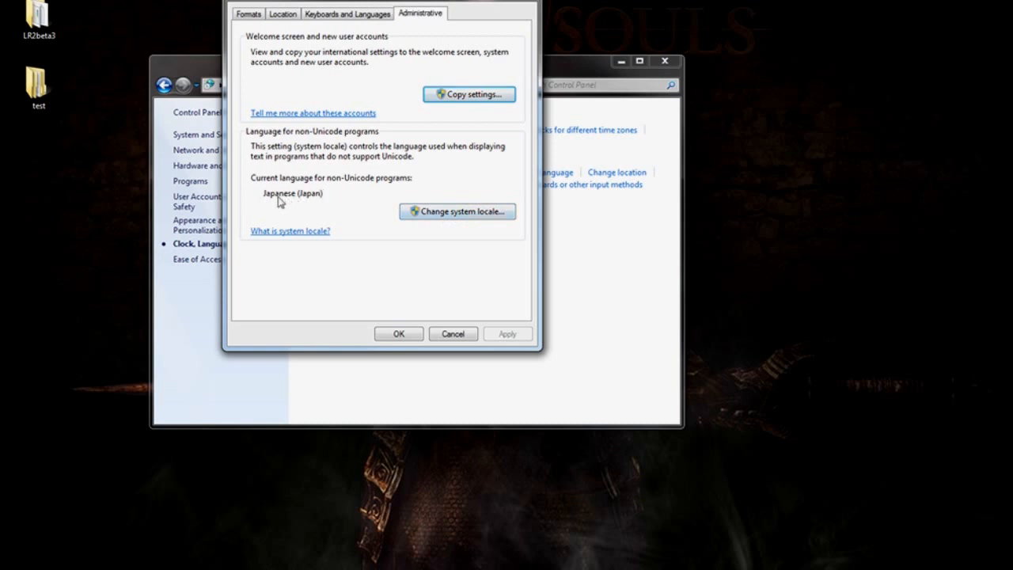
pyautogui.moveTo(262, 203)
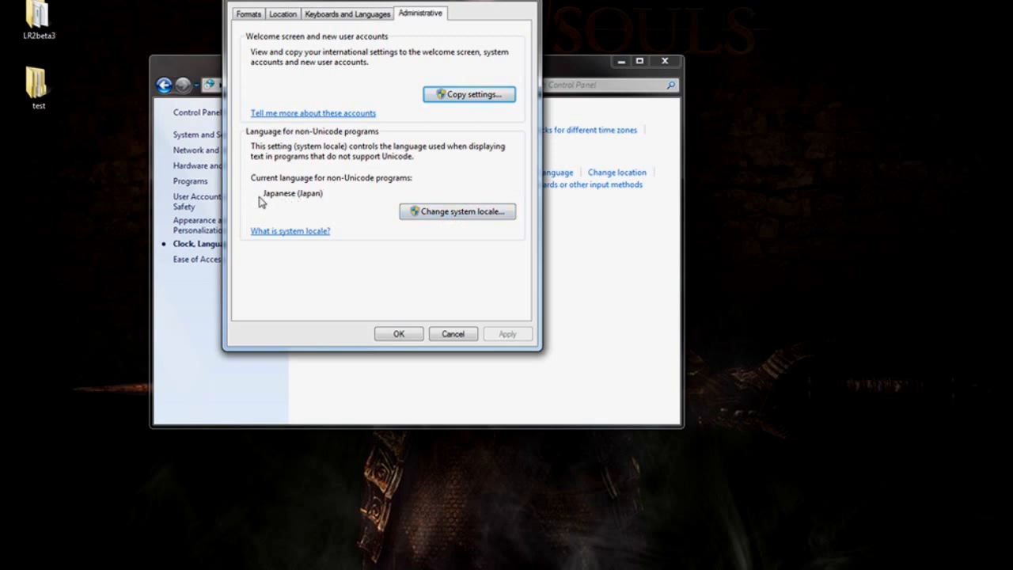
pyautogui.moveTo(338, 199)
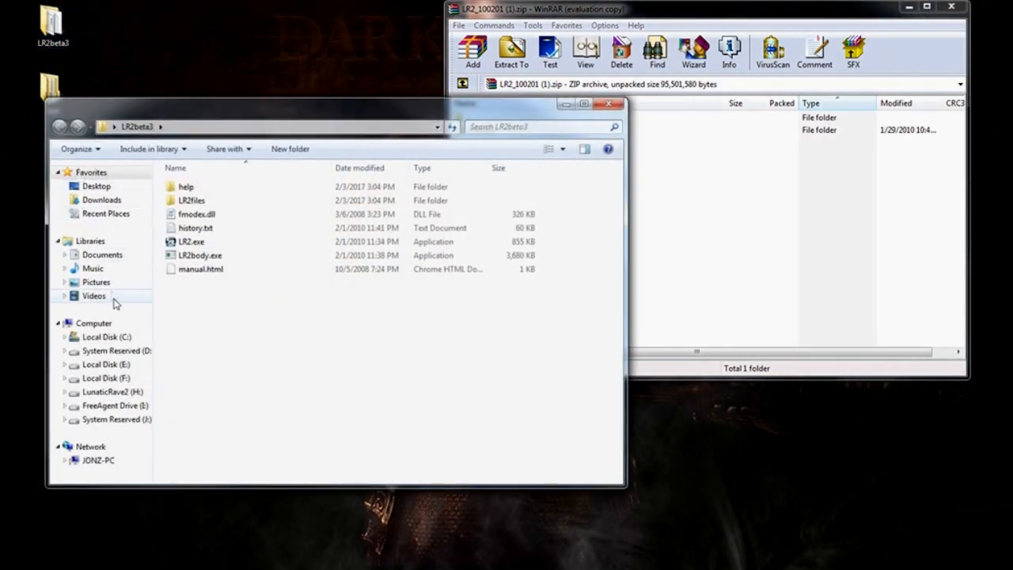
# Launch LR2.exe, allowing it to run past the security warning.
pyautogui.click(191, 241)
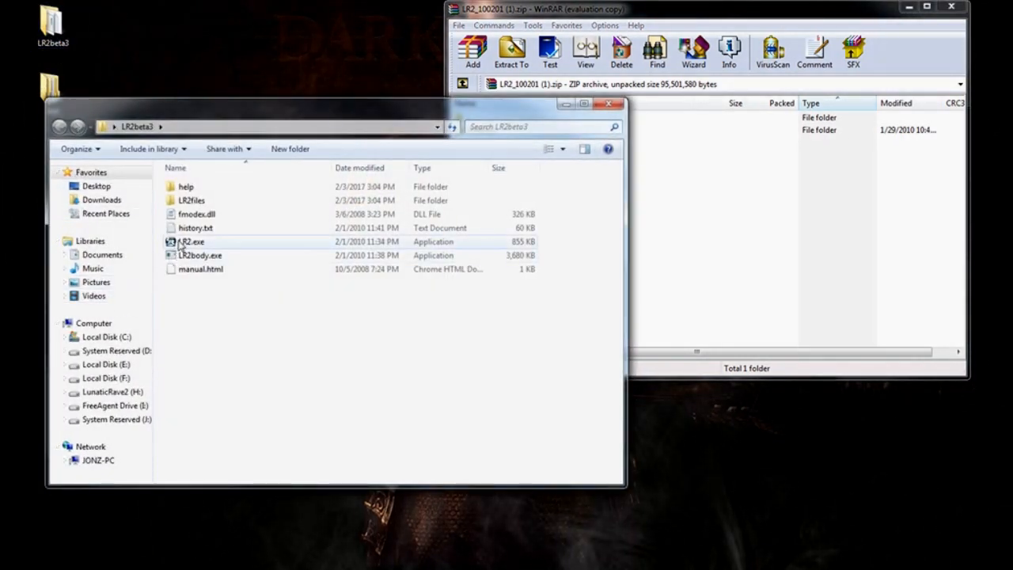
pyautogui.doubleClick(190, 241)
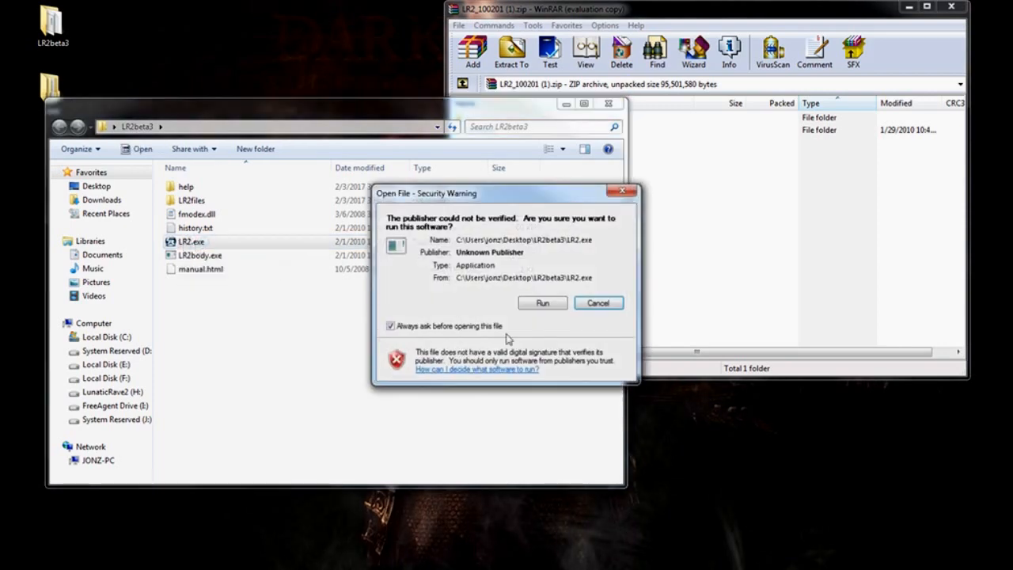
pyautogui.click(598, 303)
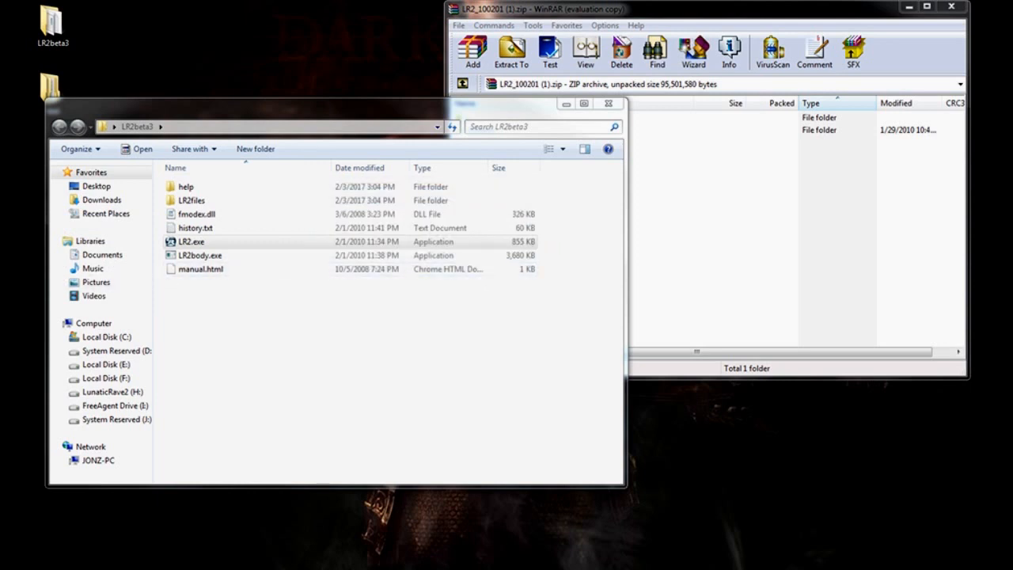
# Create a new player with ID 'bigt' and a password, confirming both notices.
pyautogui.doubleClick(191, 241)
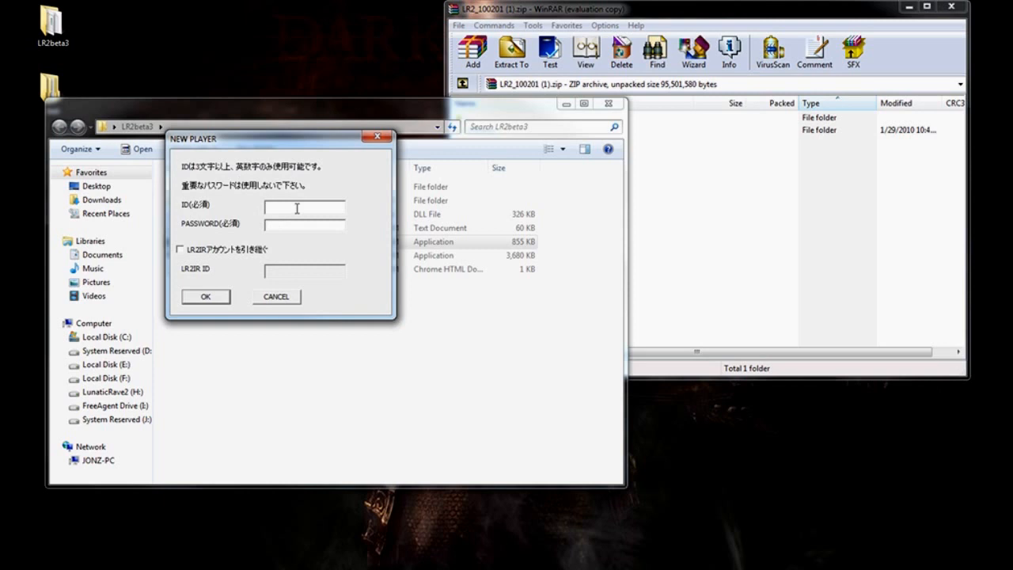
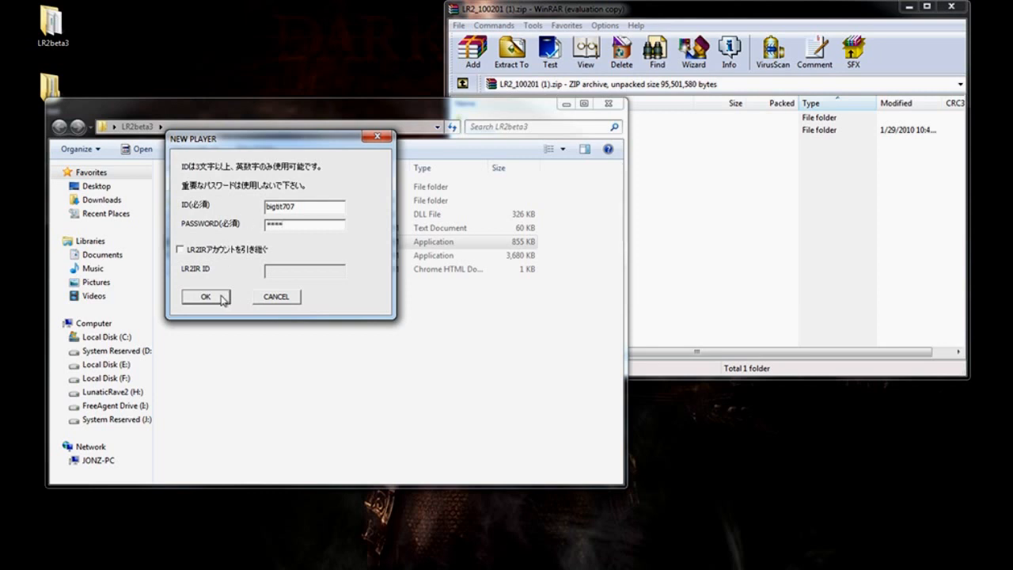
pyautogui.click(205, 296)
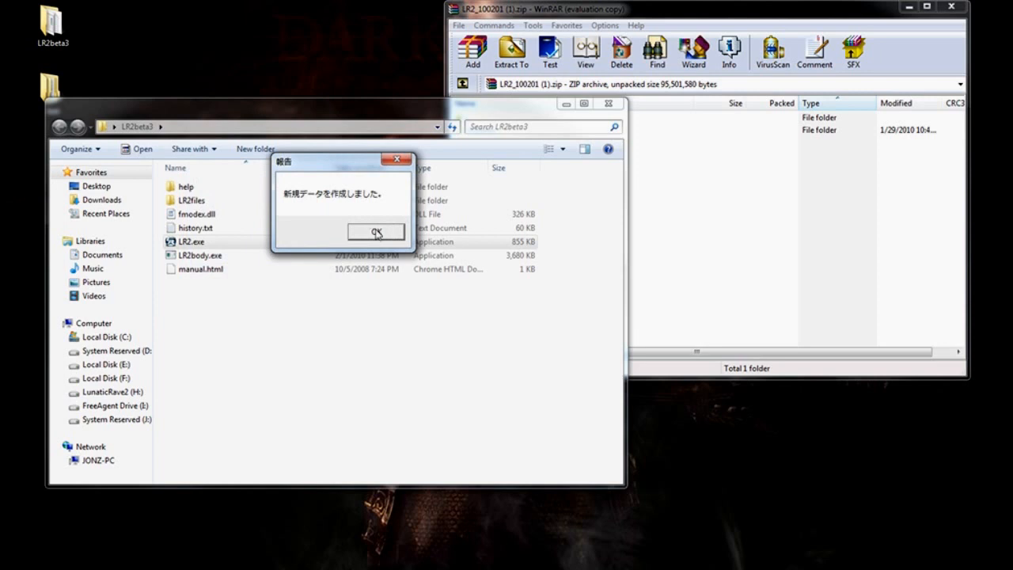
pyautogui.click(376, 232)
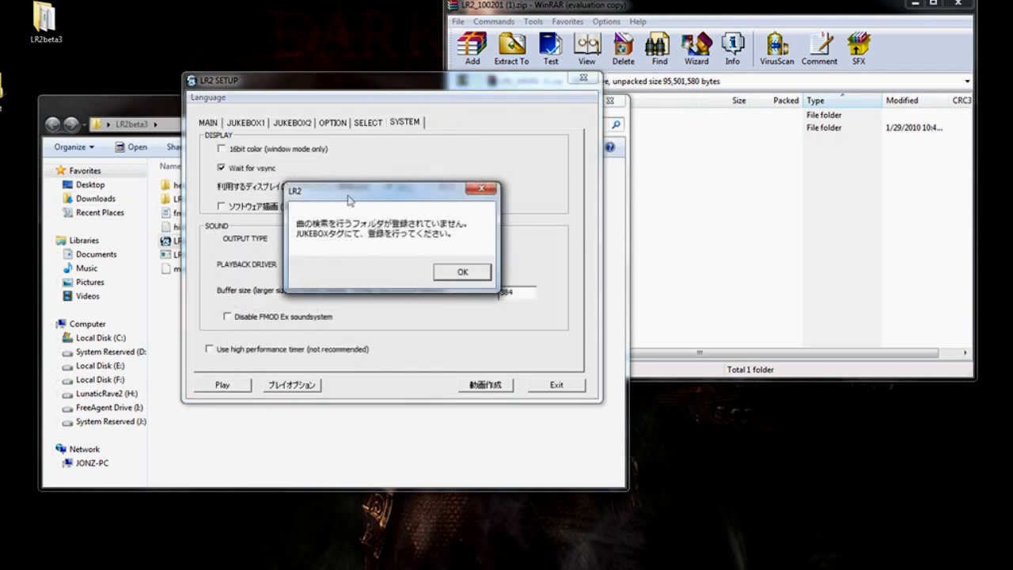
# Dismiss the LR2 SETUP warning that no song folder is registered.
pyautogui.click(461, 272)
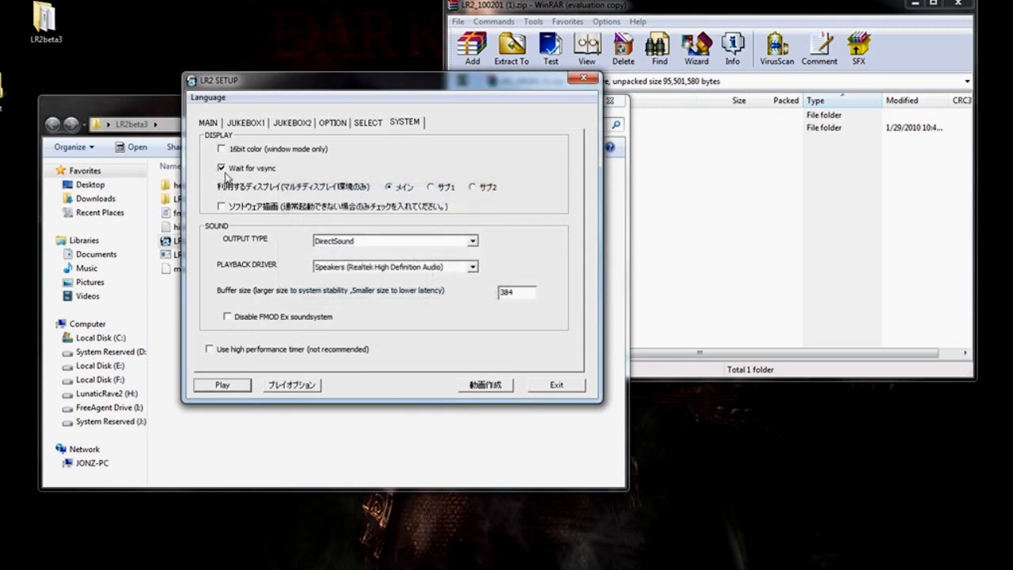
pyautogui.moveTo(252, 172)
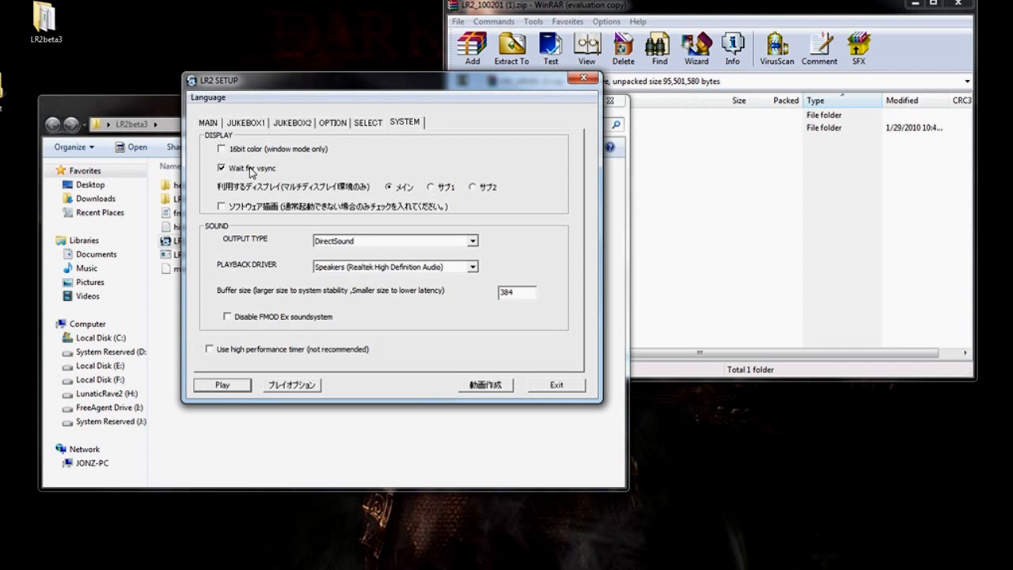
pyautogui.moveTo(267, 91)
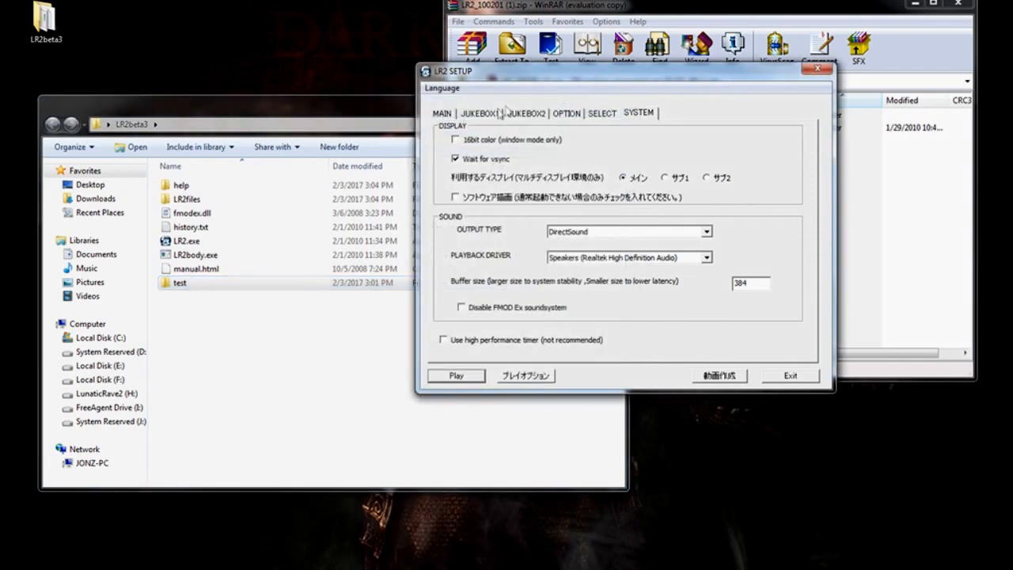
# Add LR2beta3\test as a JUKEBOX1 song folder, approve the scan, and play.
pyautogui.click(479, 113)
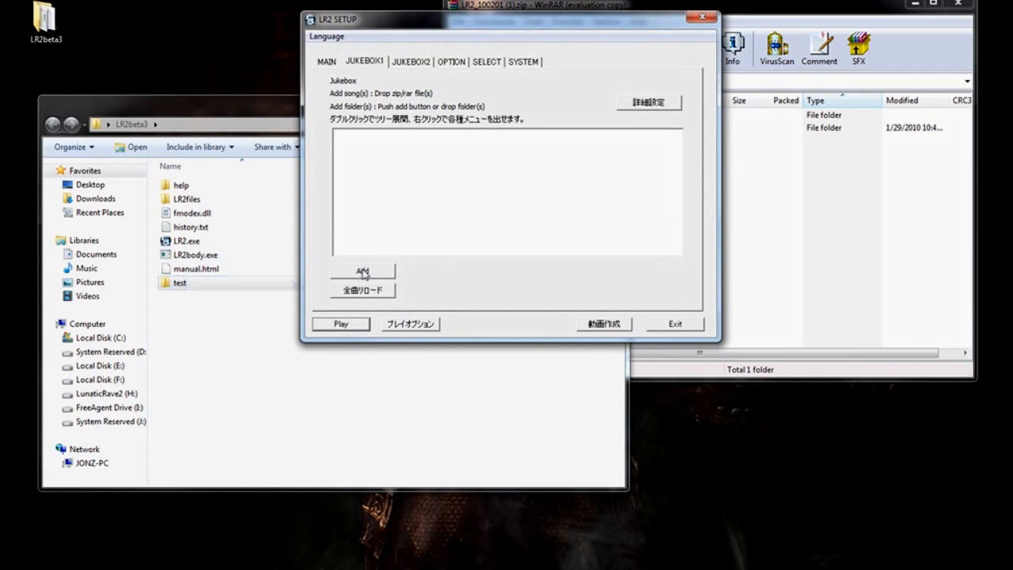
pyautogui.click(362, 271)
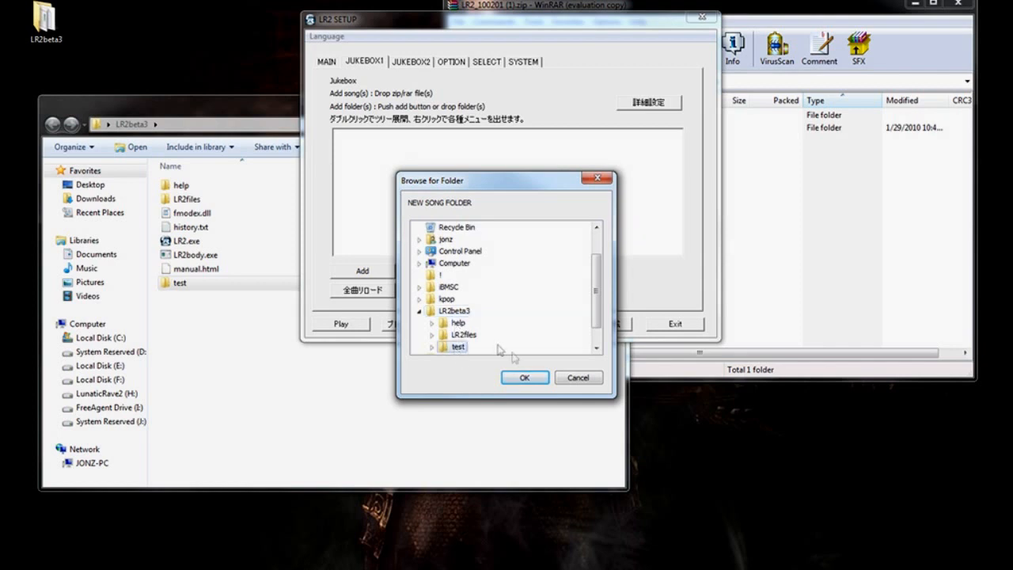
pyautogui.click(524, 377)
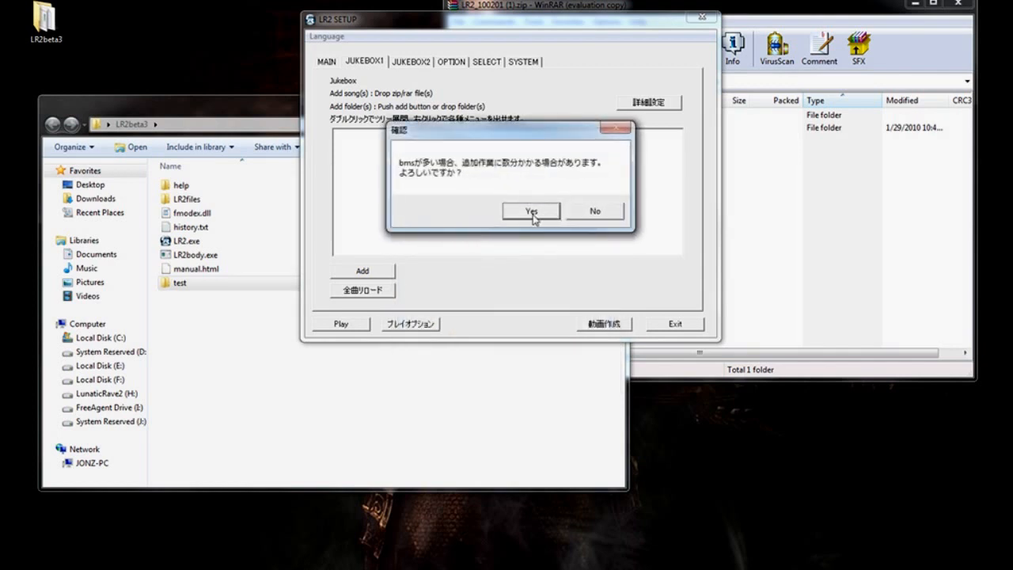
pyautogui.click(530, 211)
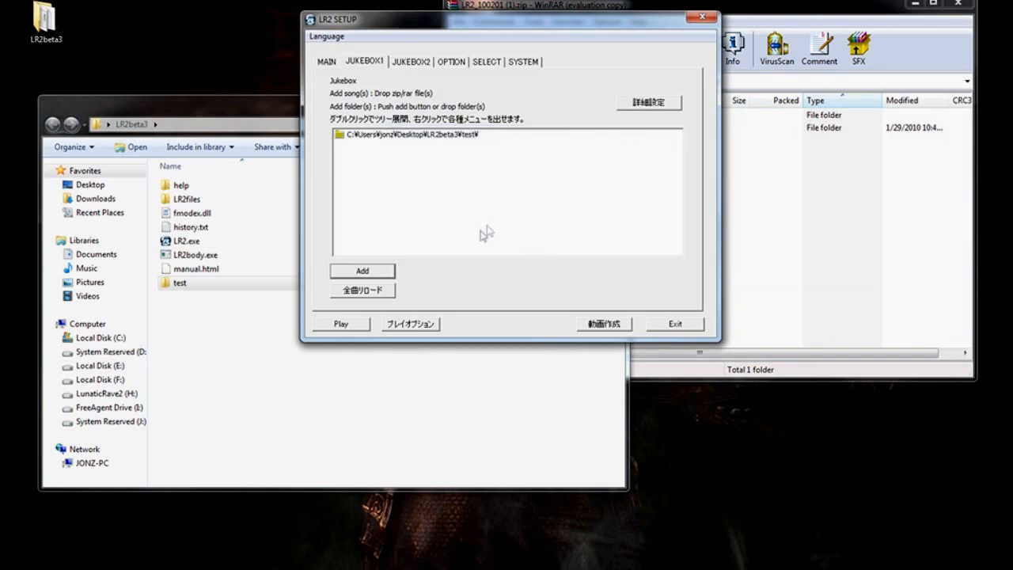
pyautogui.moveTo(339, 331)
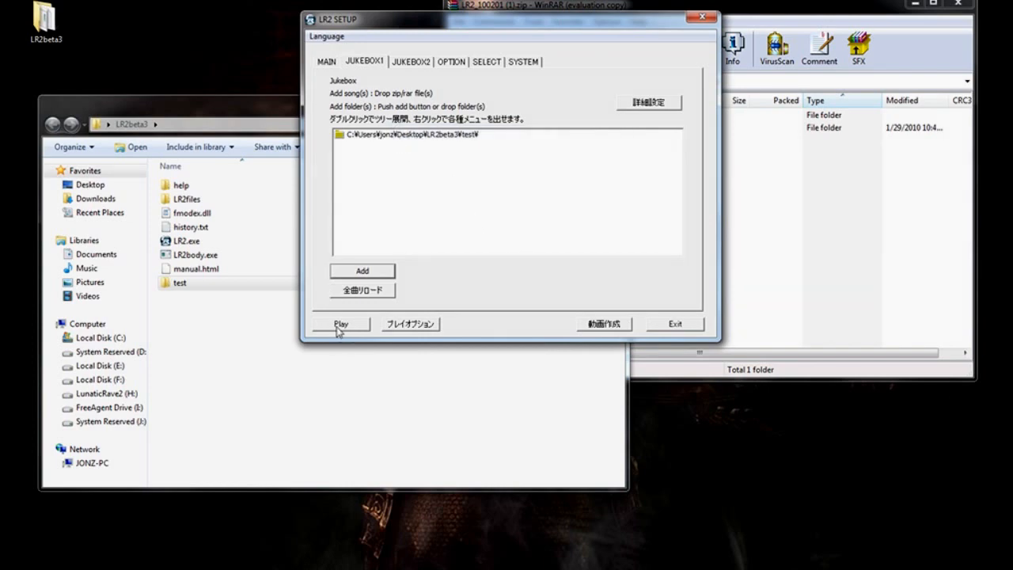
pyautogui.click(340, 324)
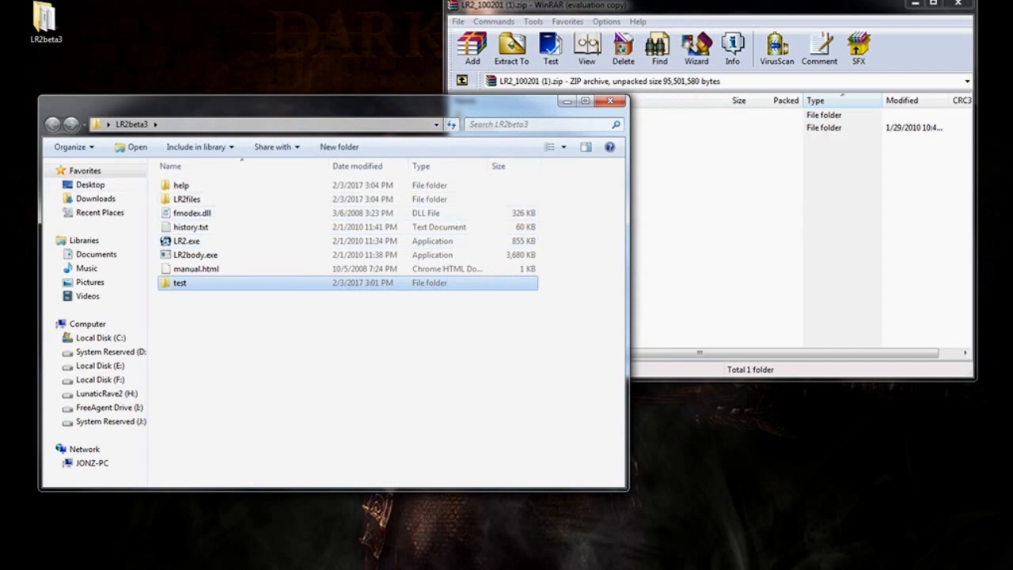
# Let the LR2 song select screen load, then close the game window.
pyautogui.doubleClick(188, 240)
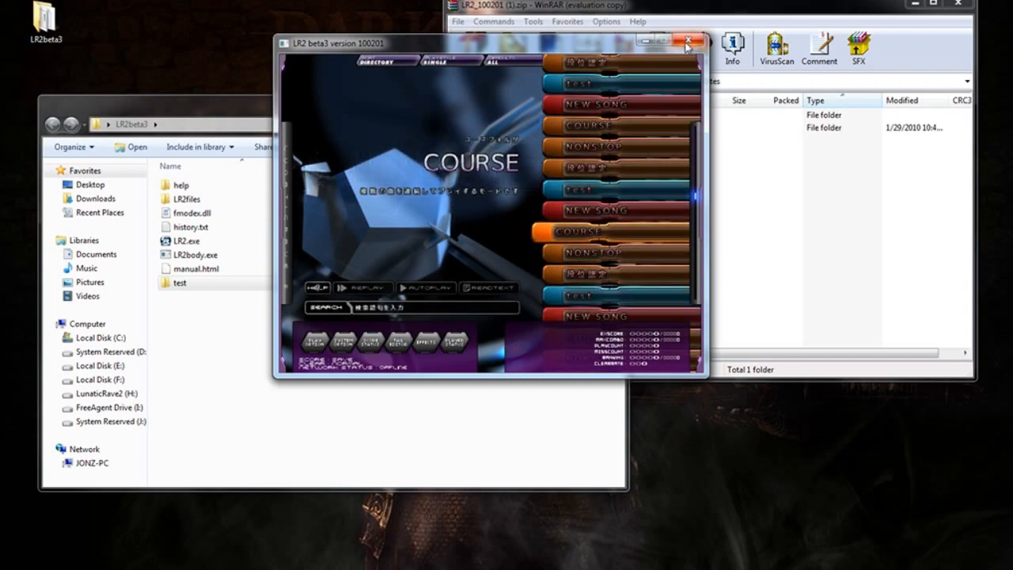
pyautogui.click(689, 40)
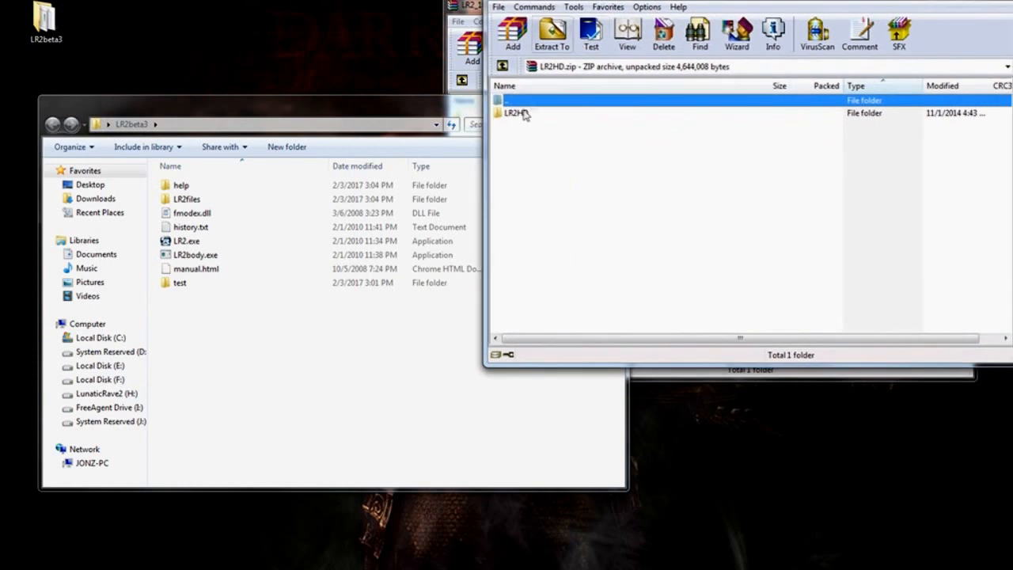
# Extract LR2_HD.exe, LRHbody.exe and LR2HD.txt from the archive's LR2HD folder into LR2beta3.
pyautogui.doubleClick(516, 113)
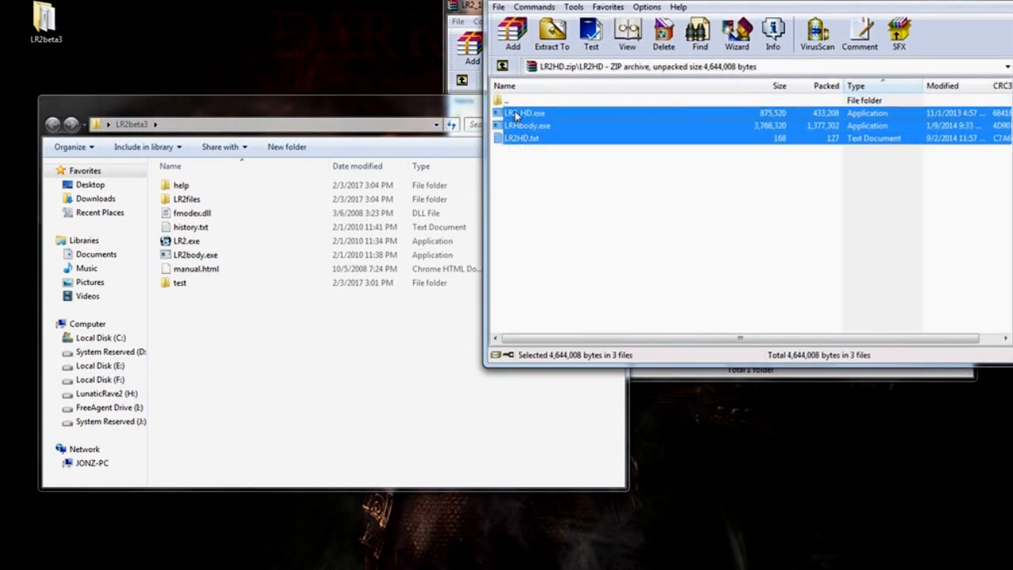
pyautogui.click(551, 34)
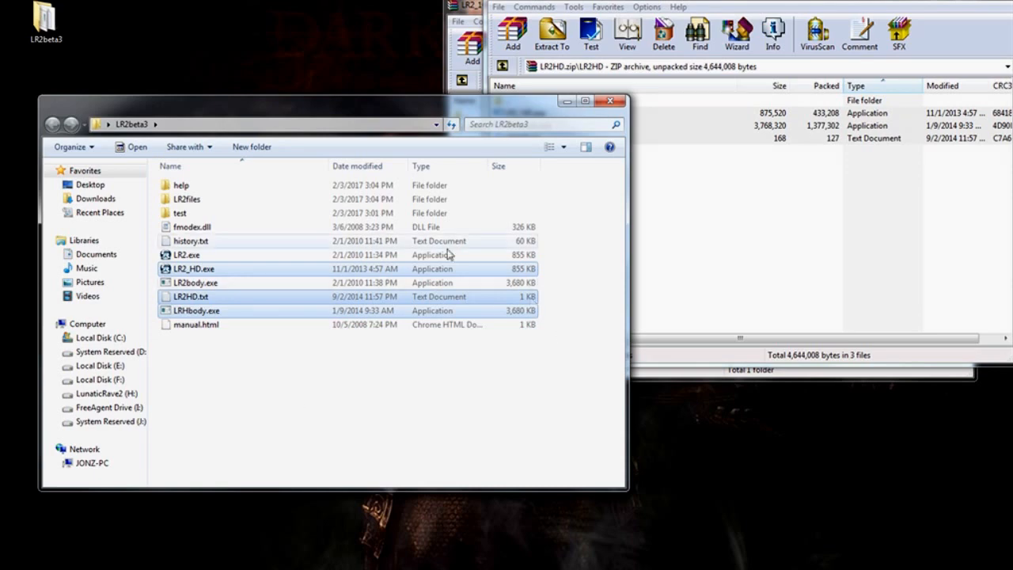
# Open LR2files\Config and select config.xml, cancelling a started rename.
pyautogui.doubleClick(186, 199)
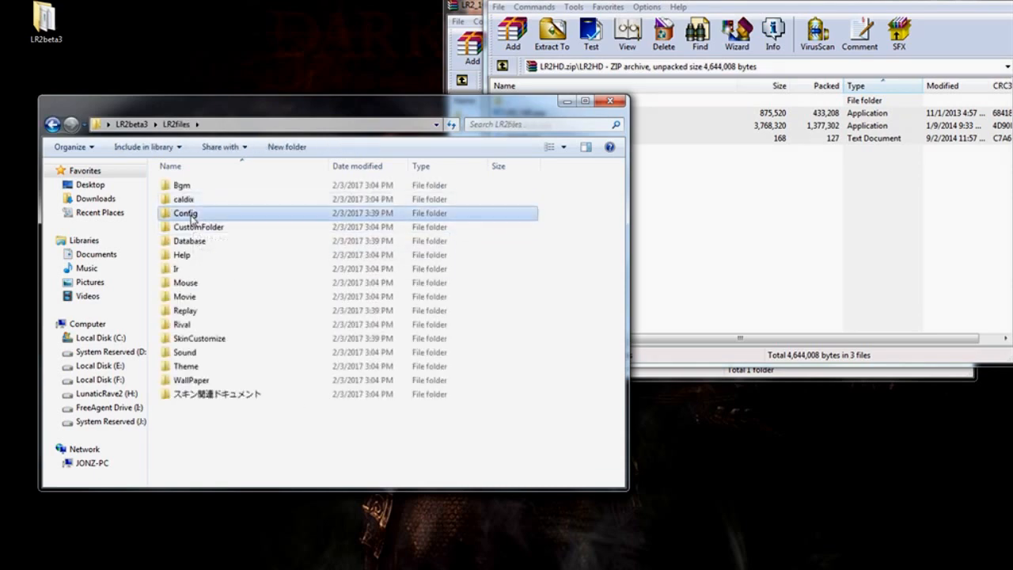
pyautogui.doubleClick(185, 213)
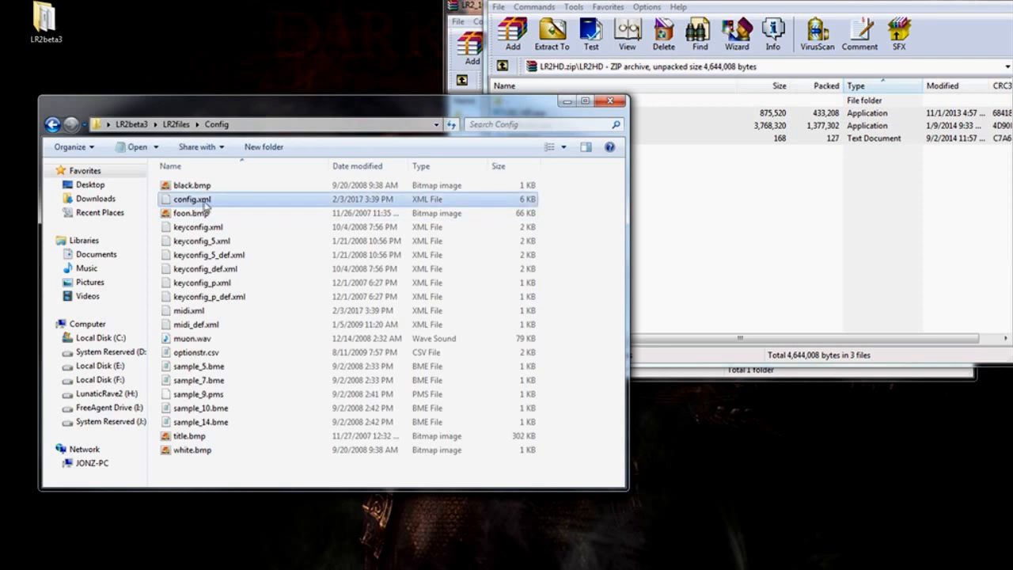
pyautogui.moveTo(191, 199)
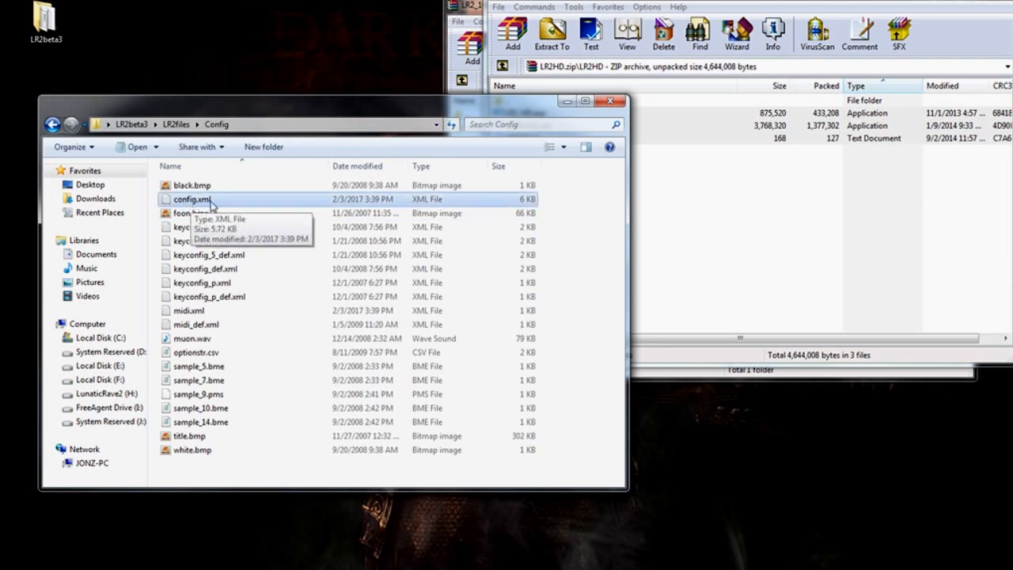
pyautogui.moveTo(261, 472)
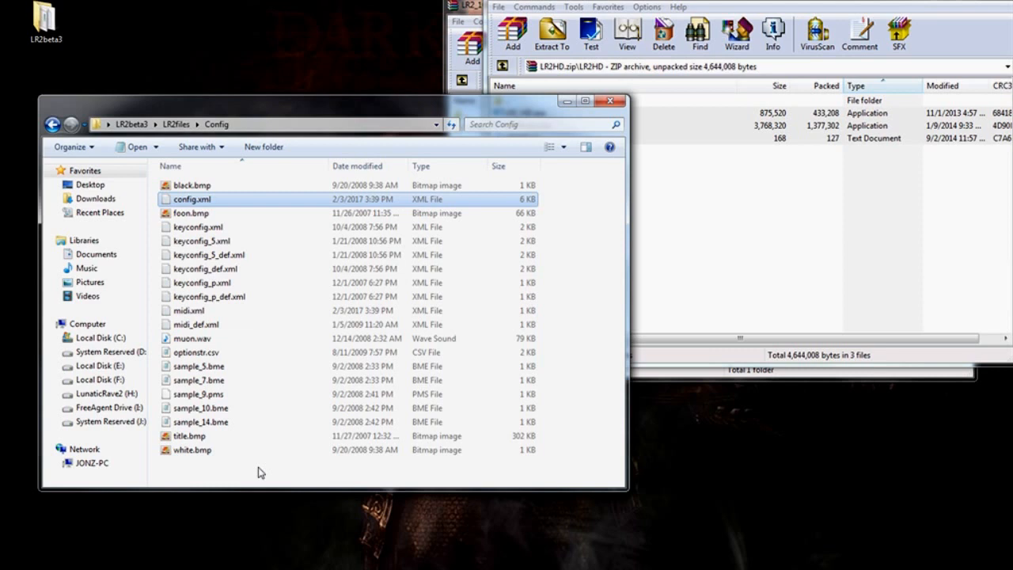
pyautogui.moveTo(275, 310)
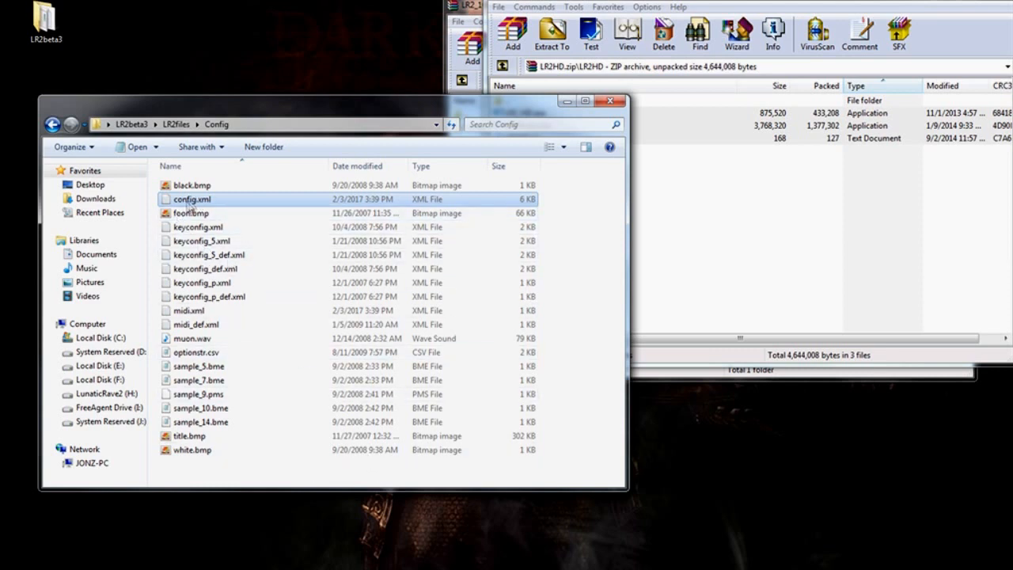
pyautogui.doubleClick(191, 199)
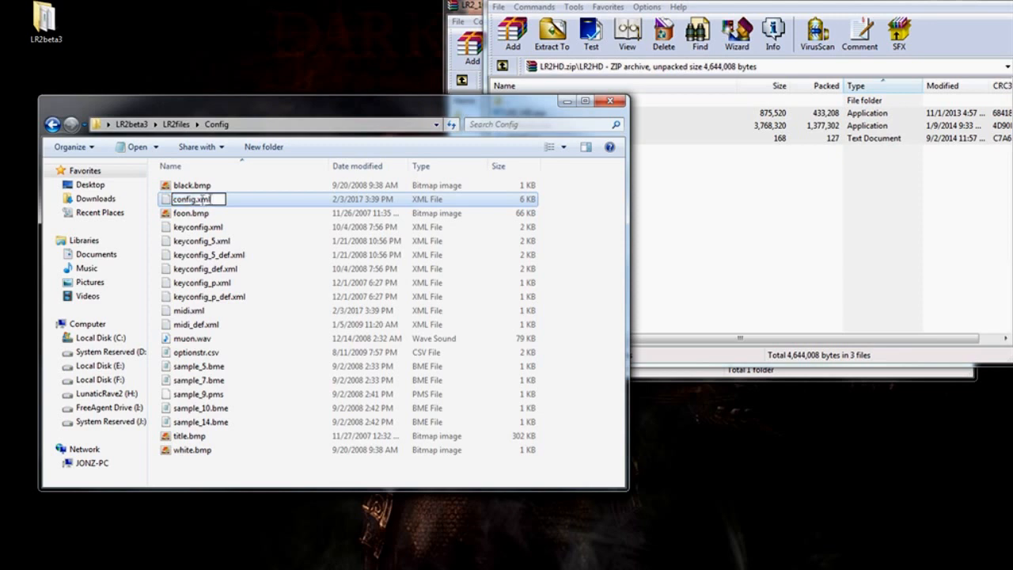
pyautogui.click(198, 227)
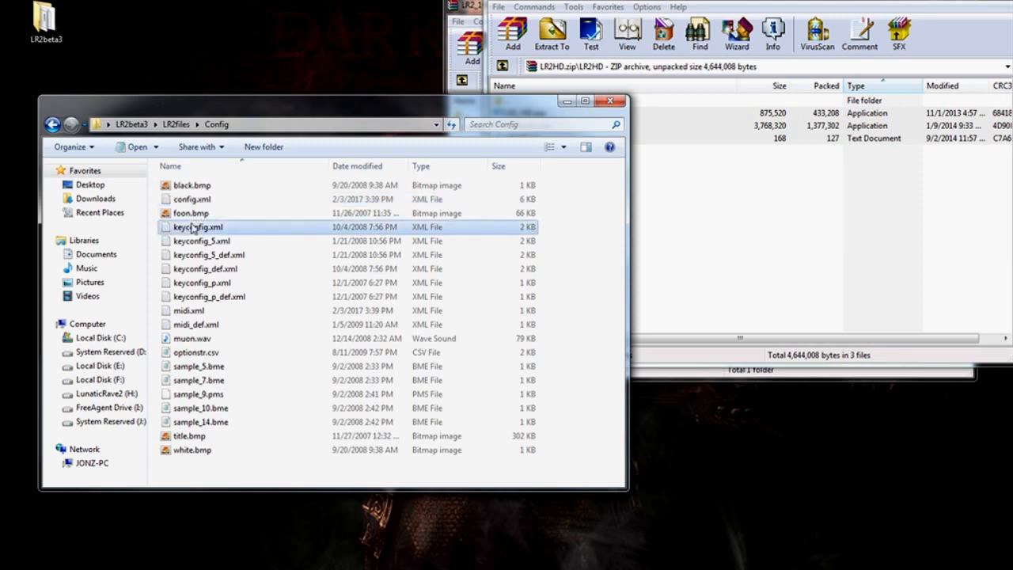
pyautogui.click(191, 198)
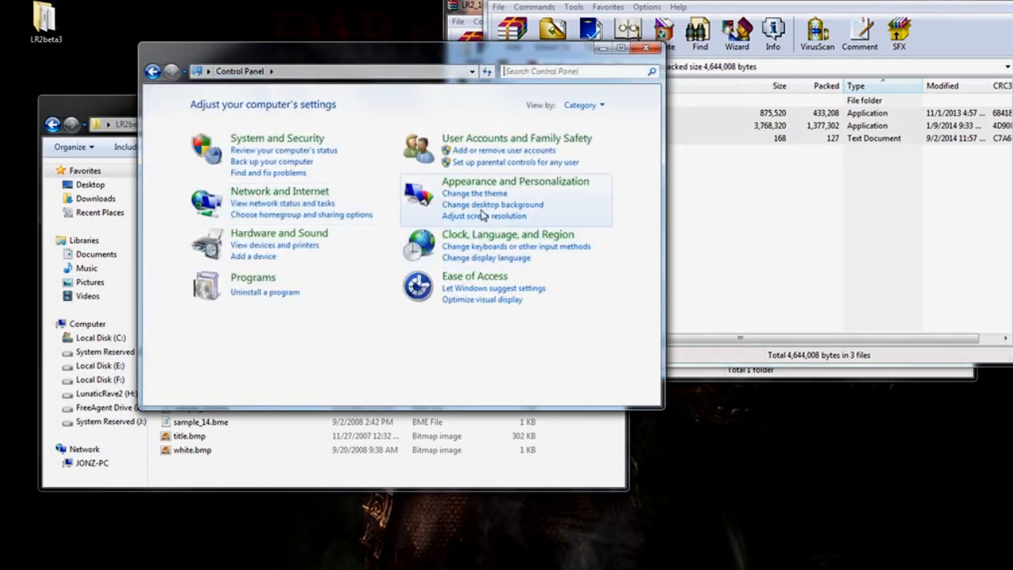
pyautogui.moveTo(515, 182)
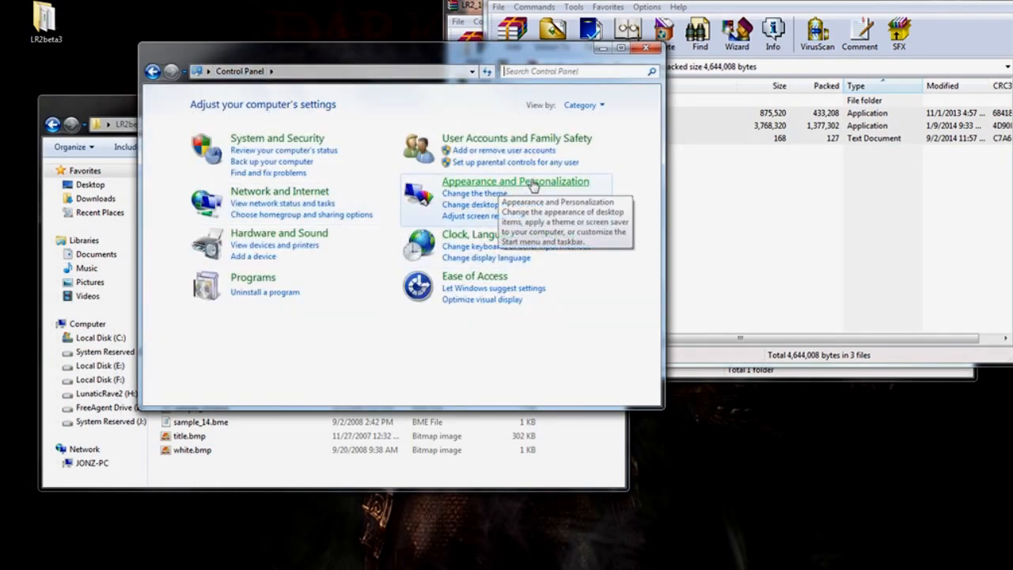
# Inspect Folder Options' View tab under Appearance and Personalization, then cancel without changes.
pyautogui.click(515, 180)
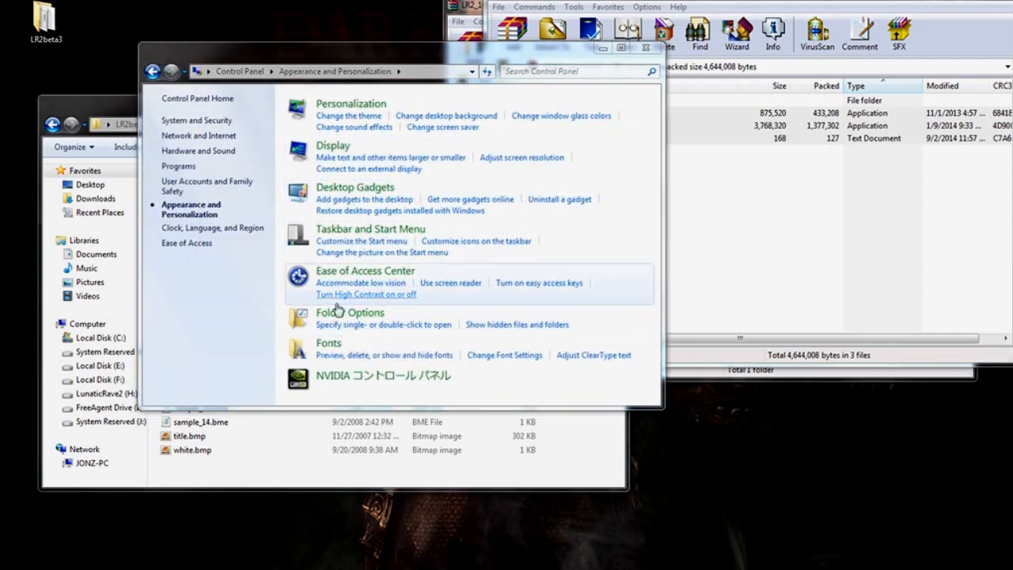
pyautogui.click(350, 312)
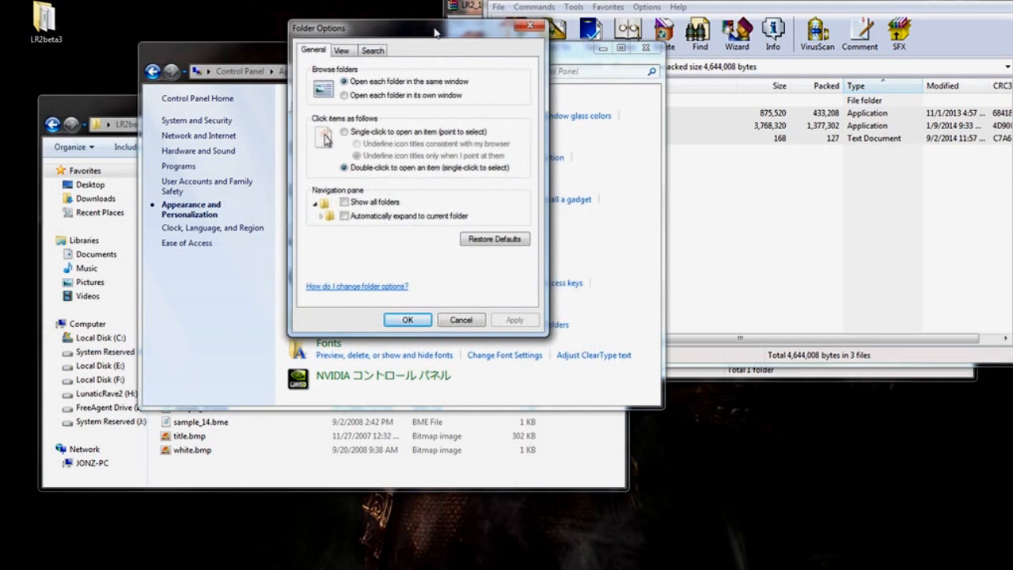
pyautogui.click(341, 50)
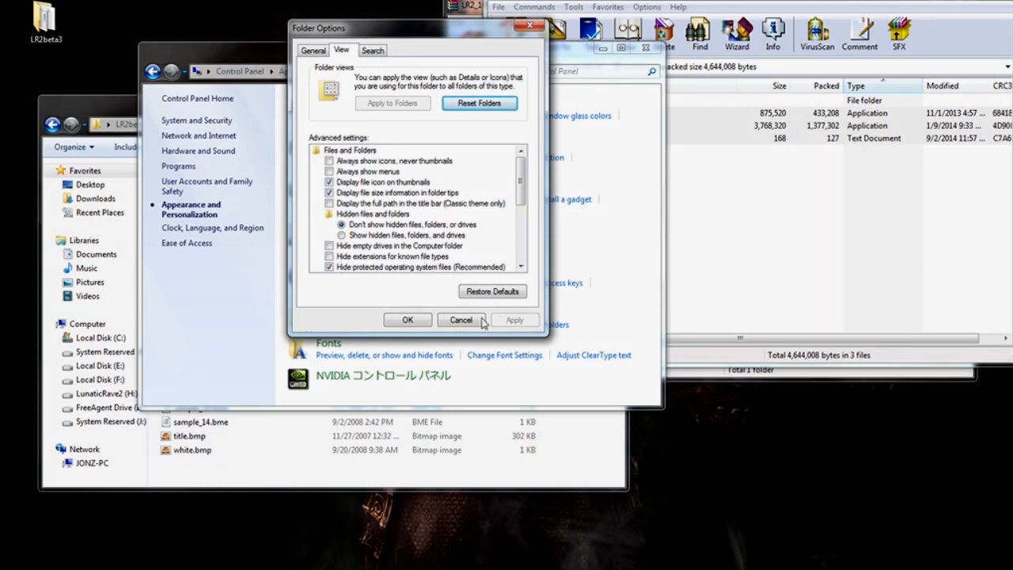
pyautogui.click(460, 319)
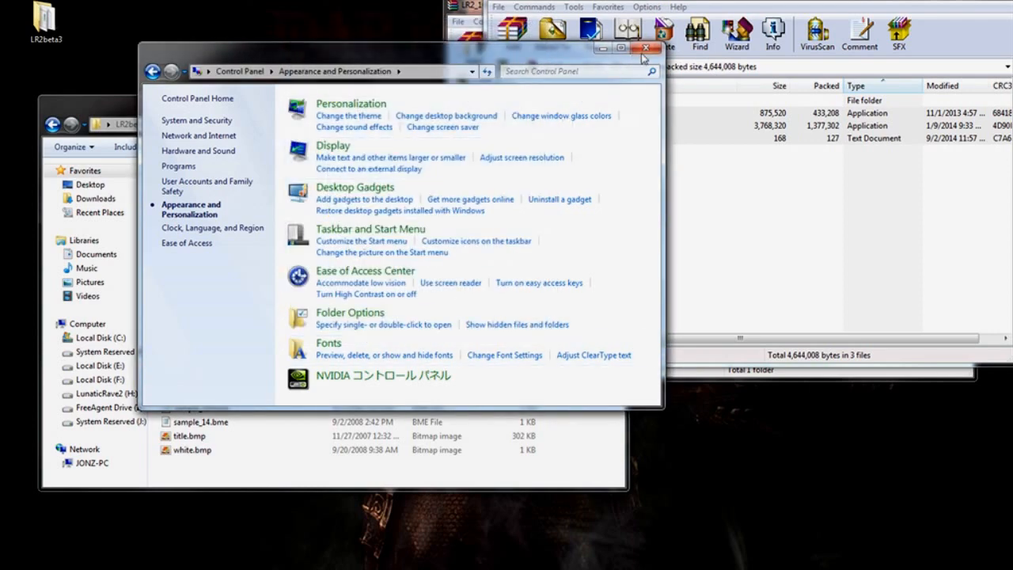
# Close Control Panel and rename config.xml to config.xmh, accepting the extension warning.
pyautogui.click(647, 49)
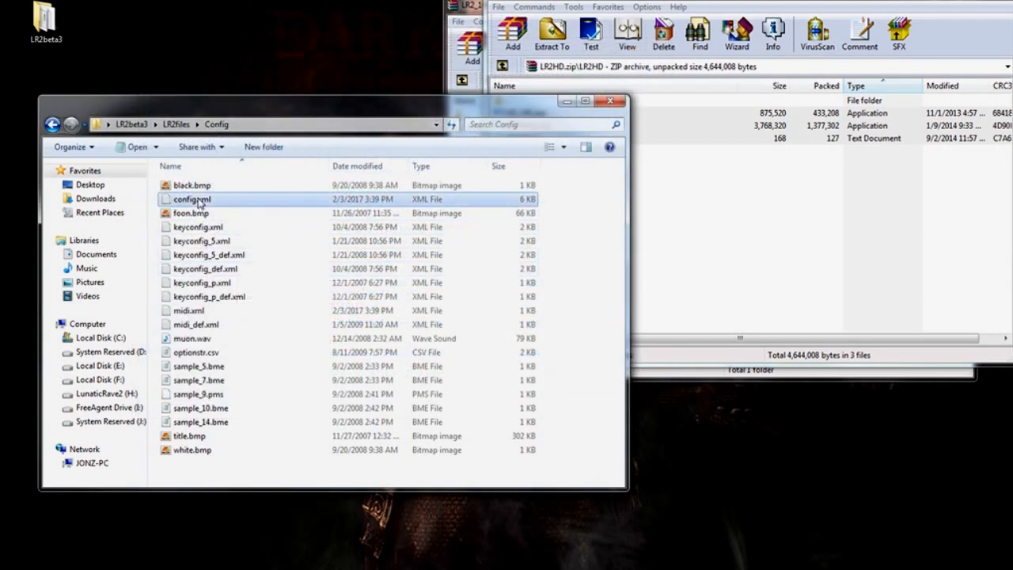
pyautogui.moveTo(192, 199)
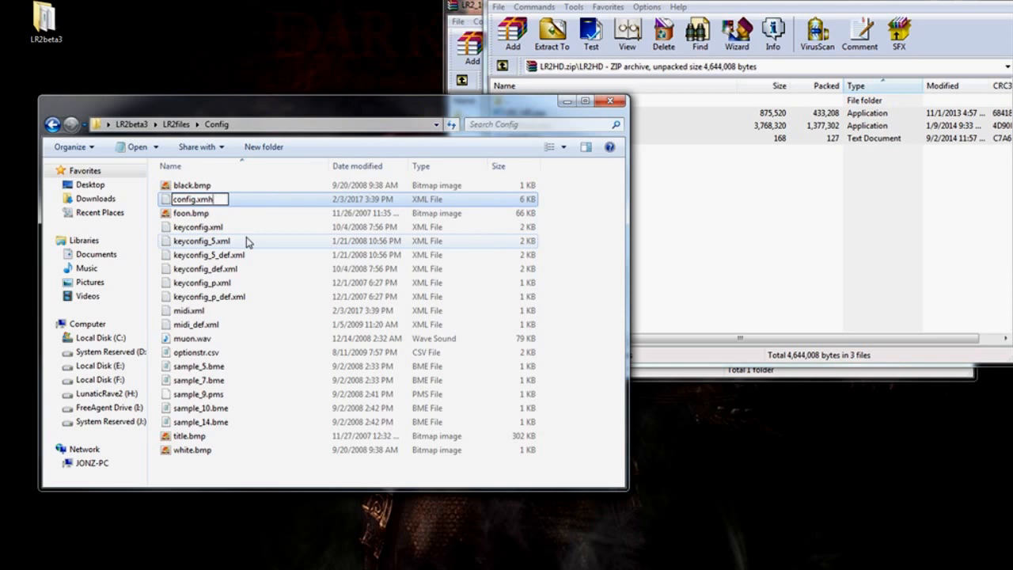
pyautogui.press('Return')
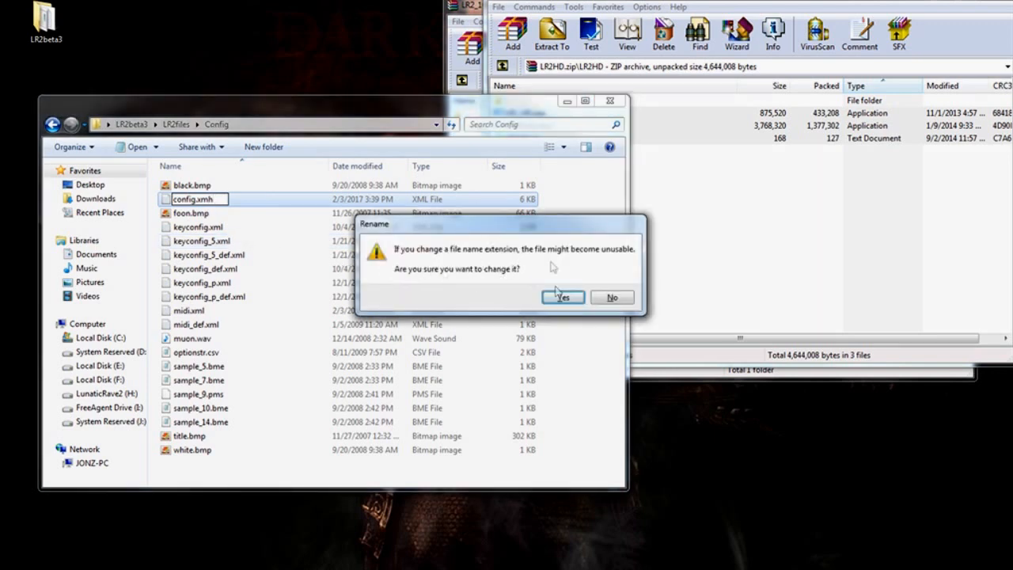
pyautogui.click(562, 296)
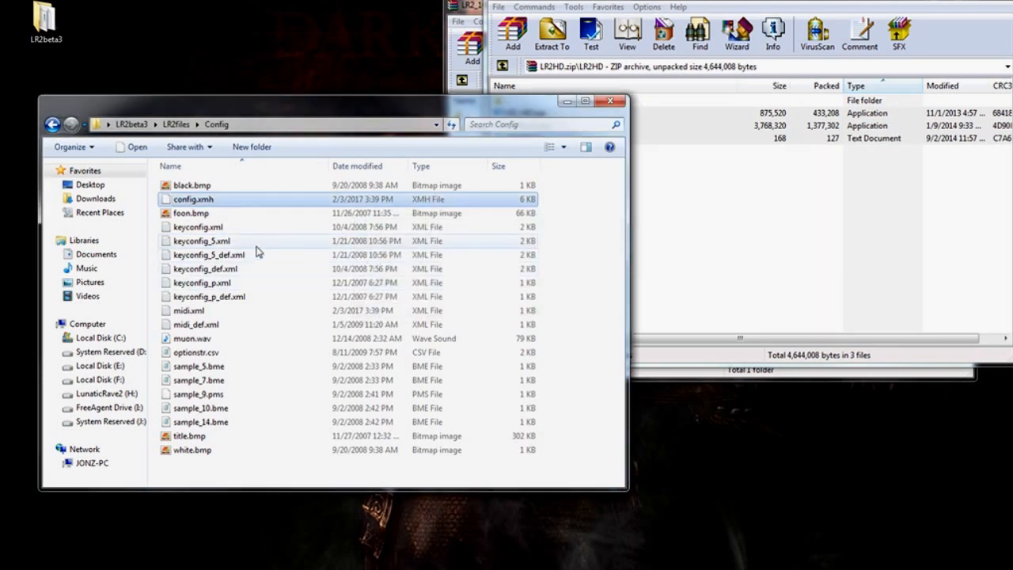
pyautogui.moveTo(257, 243)
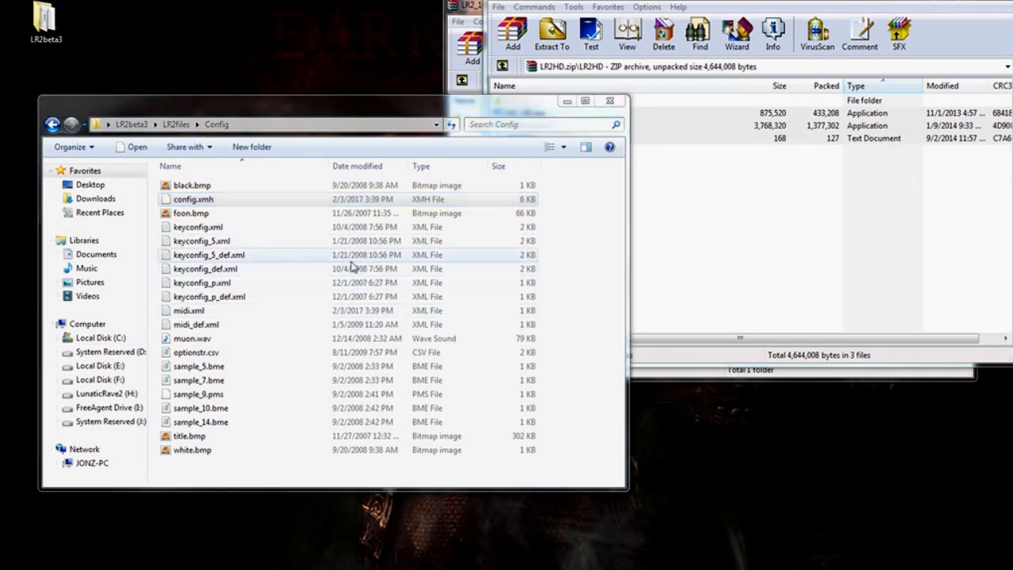
# Launch LR2_HD.exe from LR2beta3, allowing it past the security warning.
pyautogui.click(130, 124)
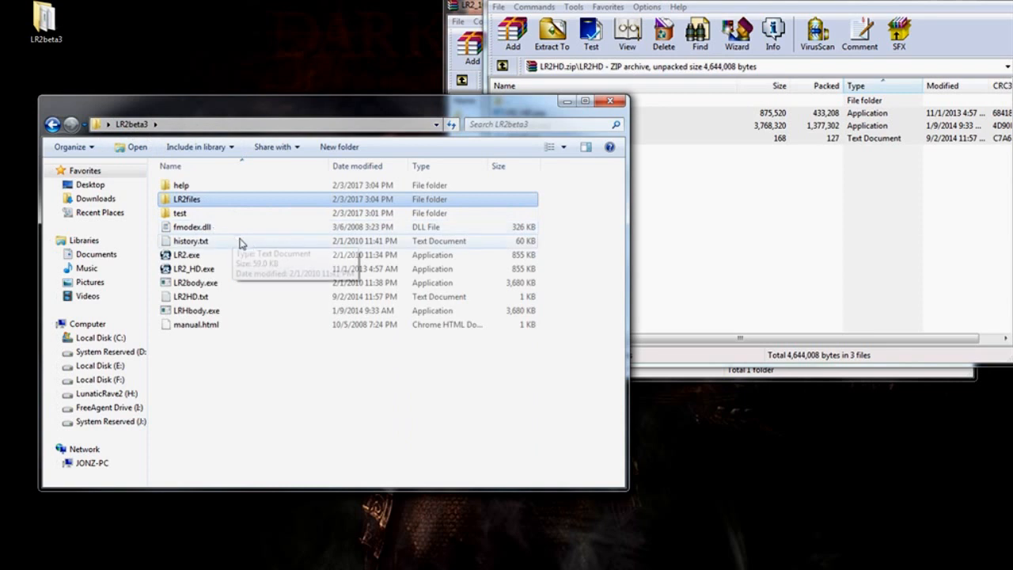
pyautogui.click(194, 268)
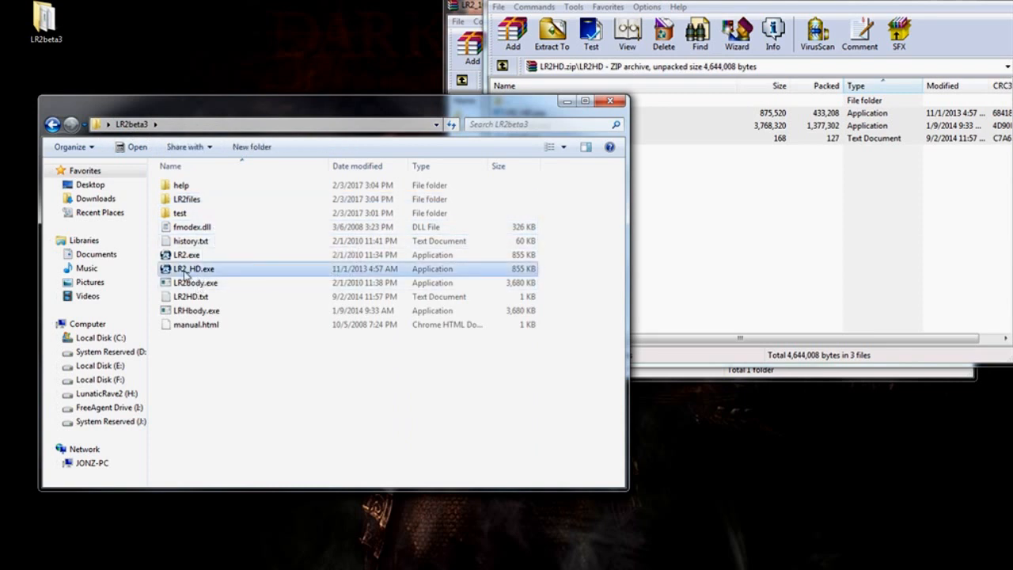
pyautogui.doubleClick(194, 268)
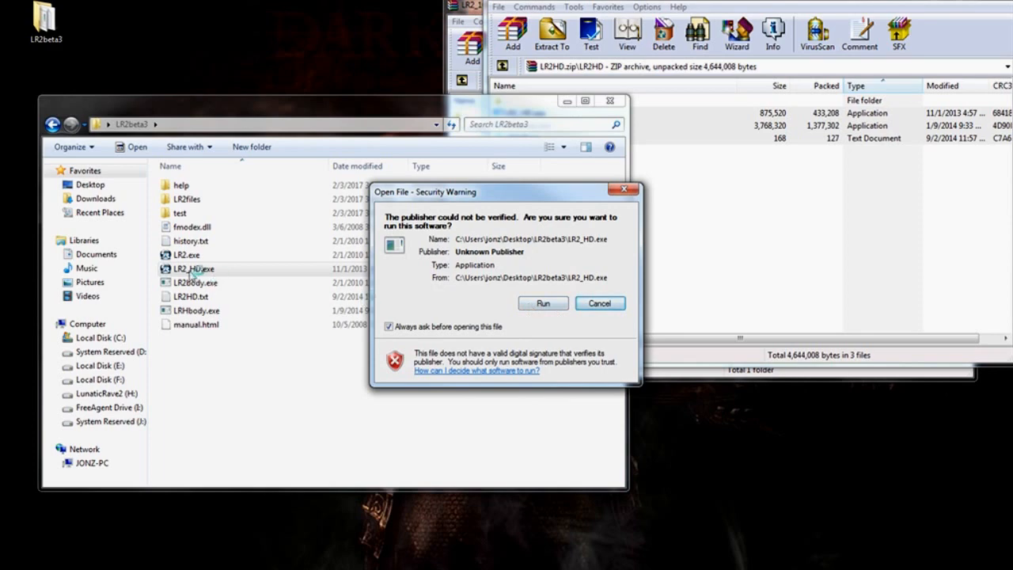
pyautogui.click(598, 303)
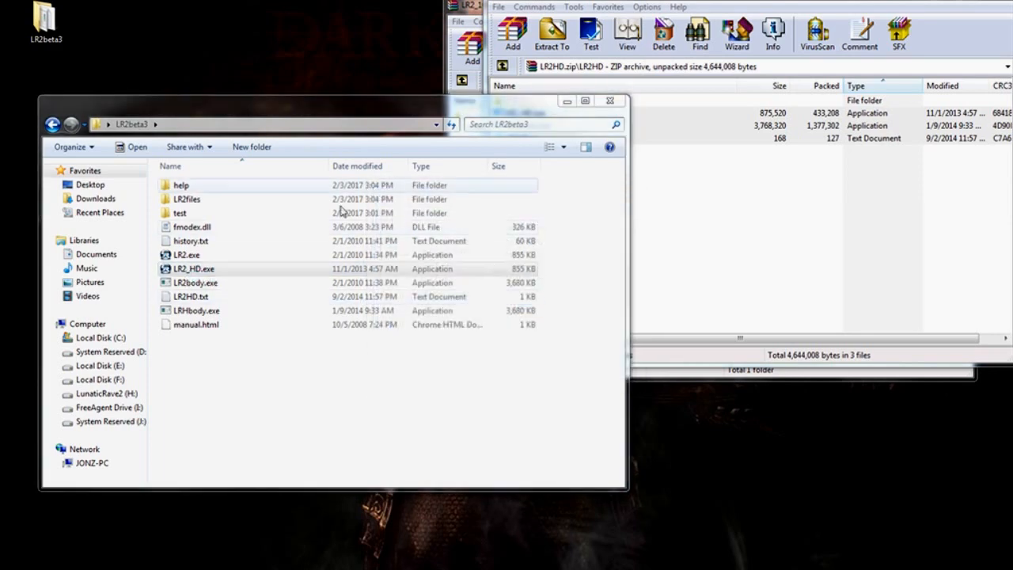
# Set the window size to 1280 by 720 and start the game.
pyautogui.doubleClick(193, 268)
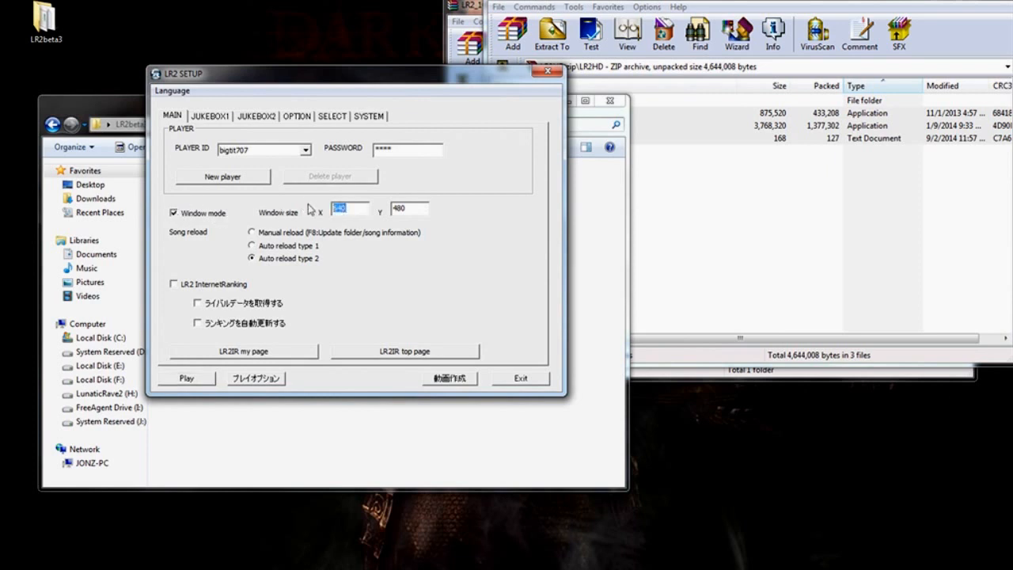
pyautogui.write('1280')
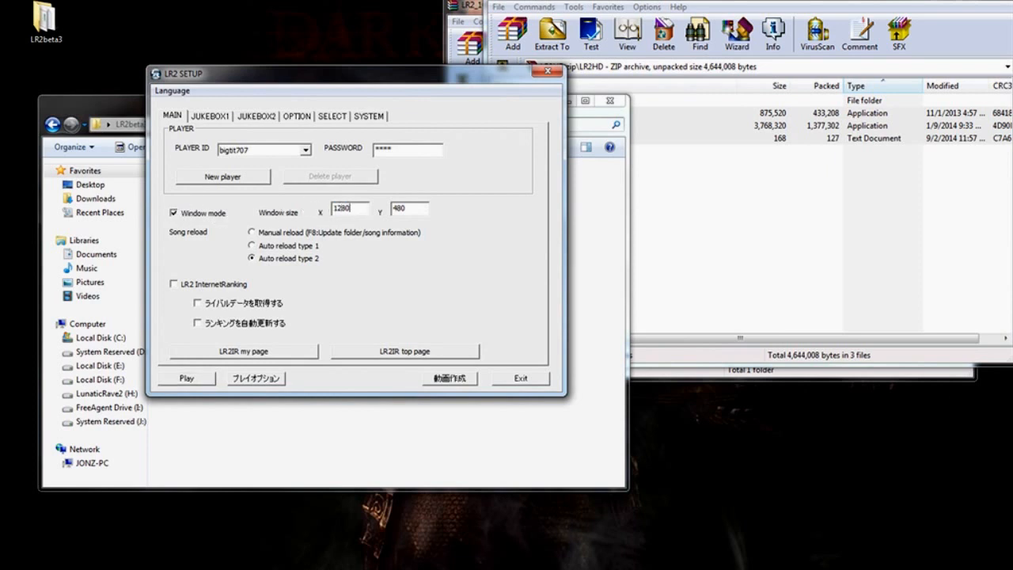
pyautogui.tripleClick(409, 208)
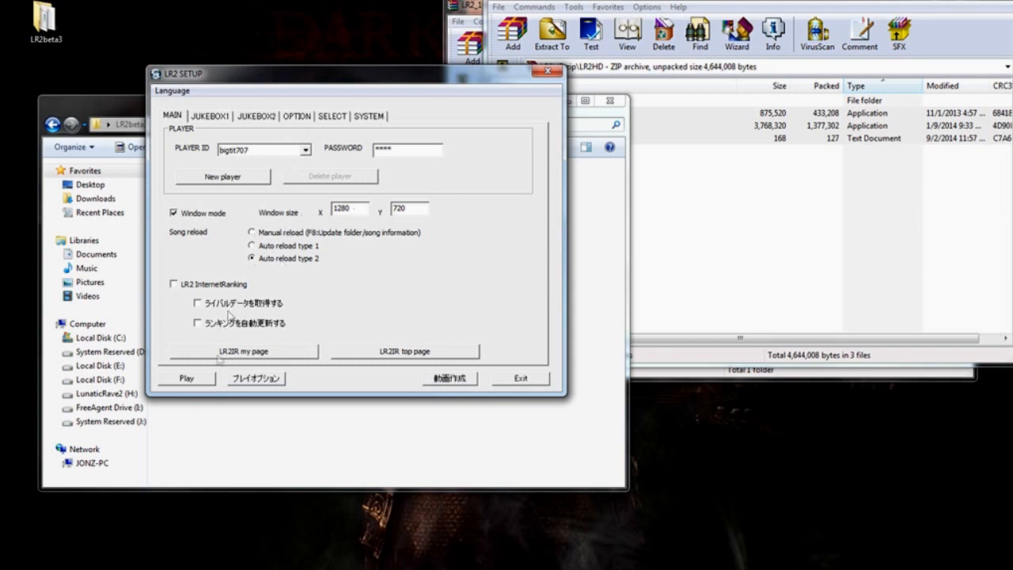
pyautogui.click(187, 377)
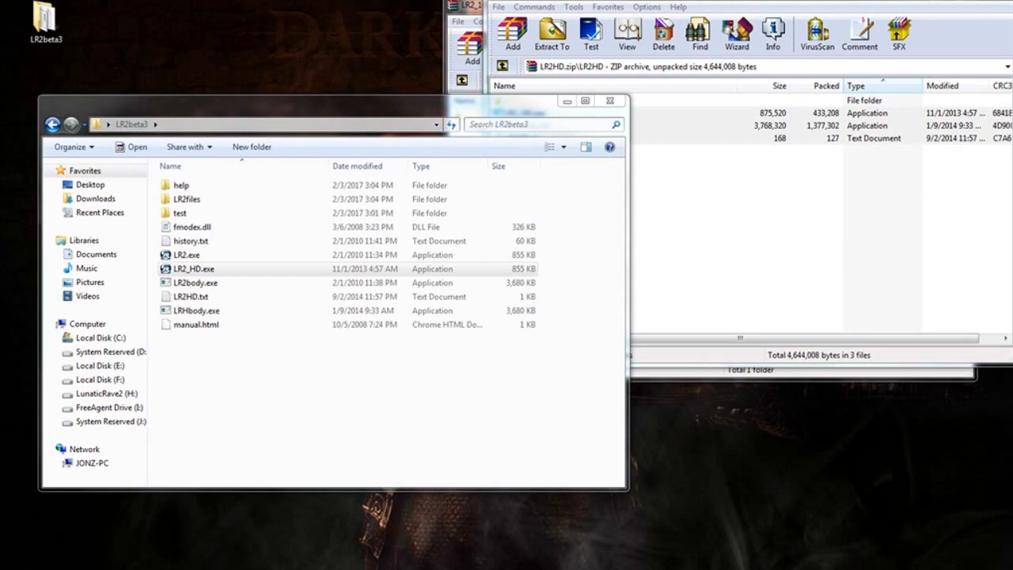
# Relaunch LR2_HD and open WMIX_HD_set_0321.zip in WinRAR at its LR2files Theme folder.
pyautogui.doubleClick(186, 254)
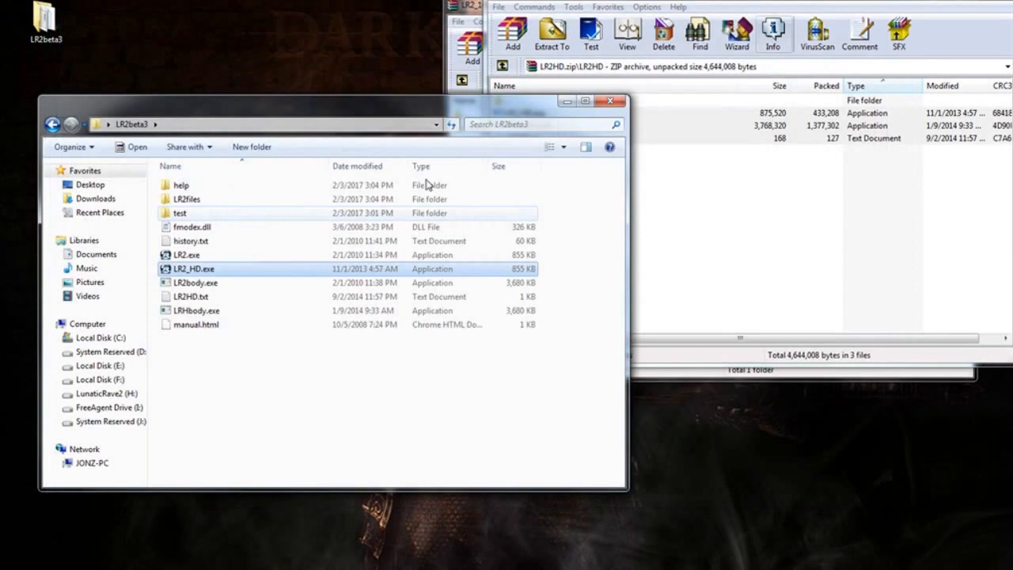
pyautogui.click(312, 374)
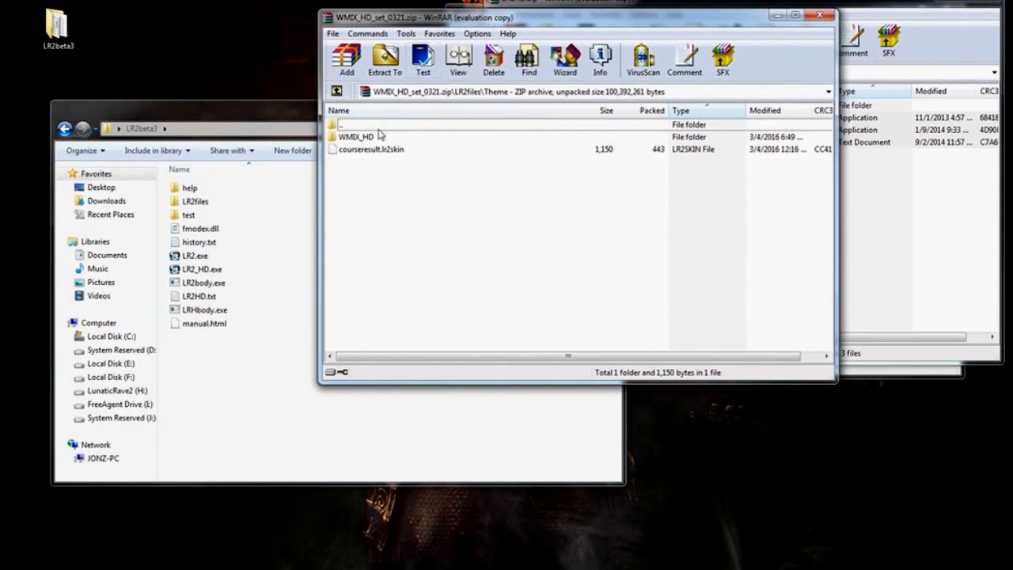
# Open LR2files\Theme and drag the WMIX_HD folder and courseresult.lr2skin into it.
pyautogui.doubleClick(356, 136)
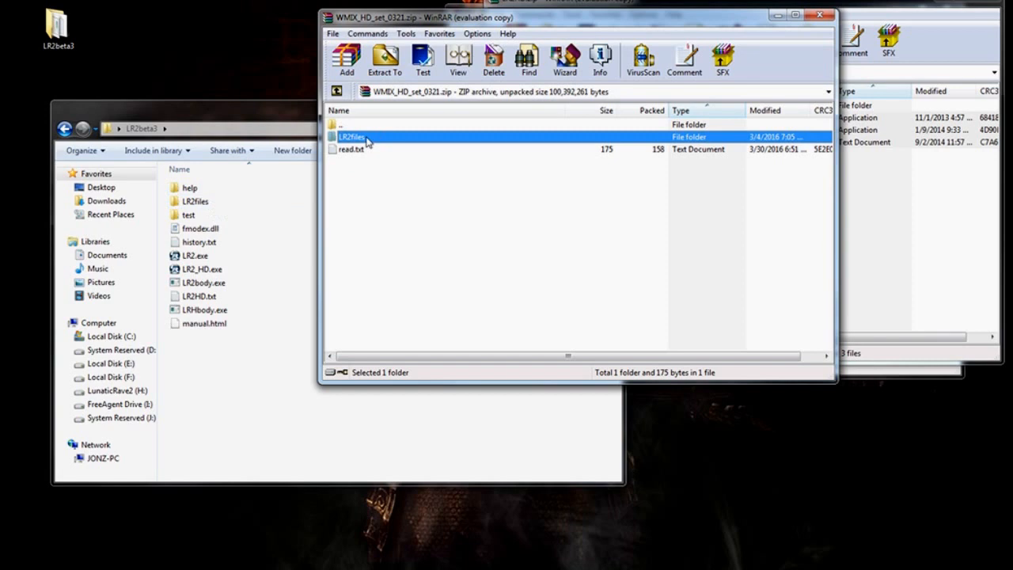
pyautogui.doubleClick(352, 137)
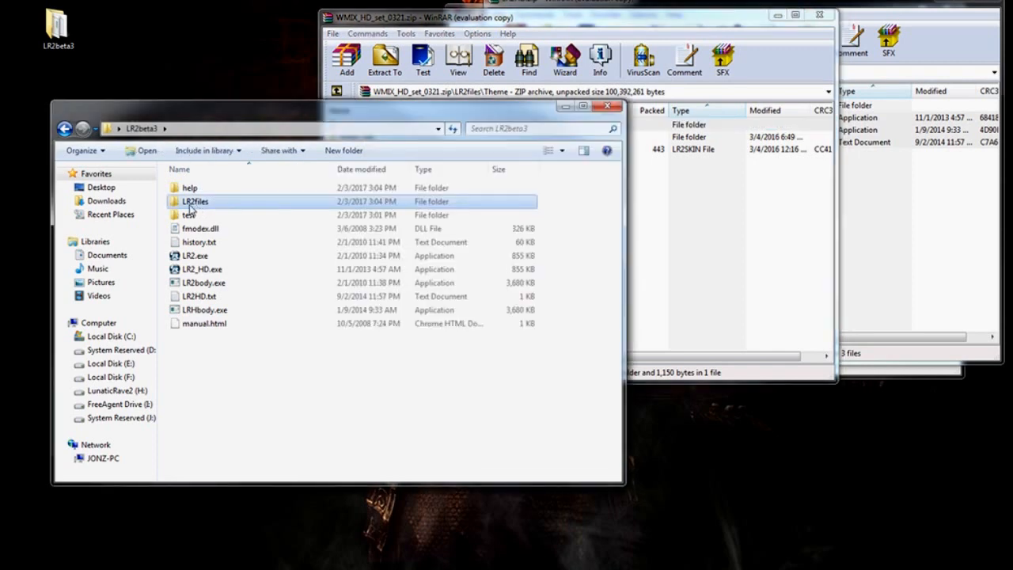
pyautogui.doubleClick(195, 201)
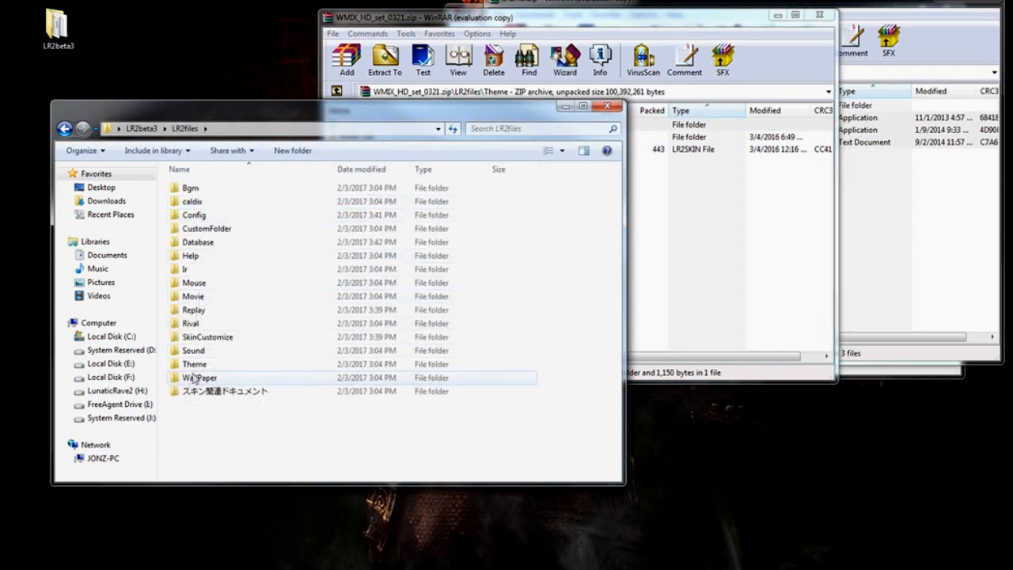
pyautogui.doubleClick(194, 363)
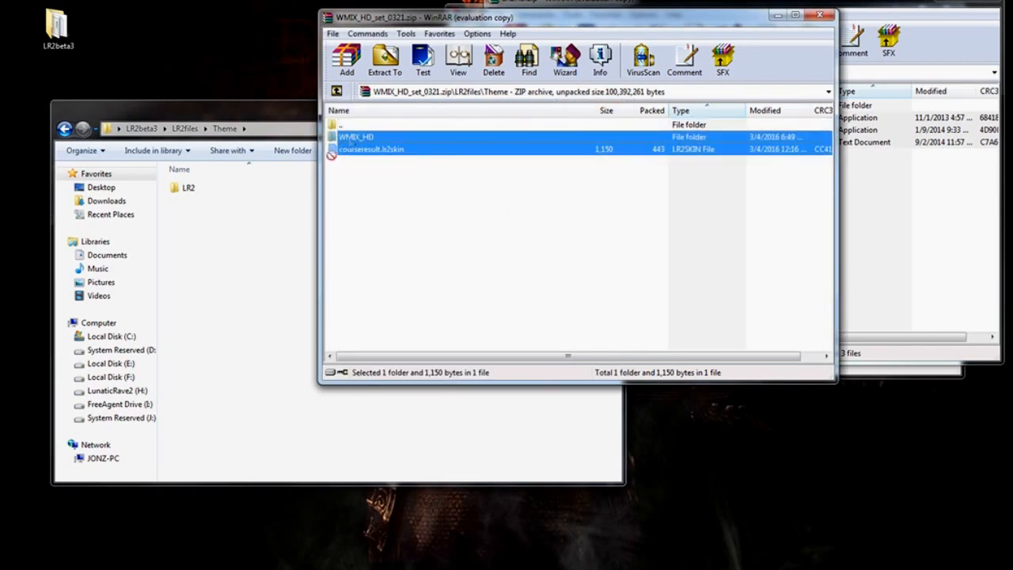
pyautogui.click(384, 60)
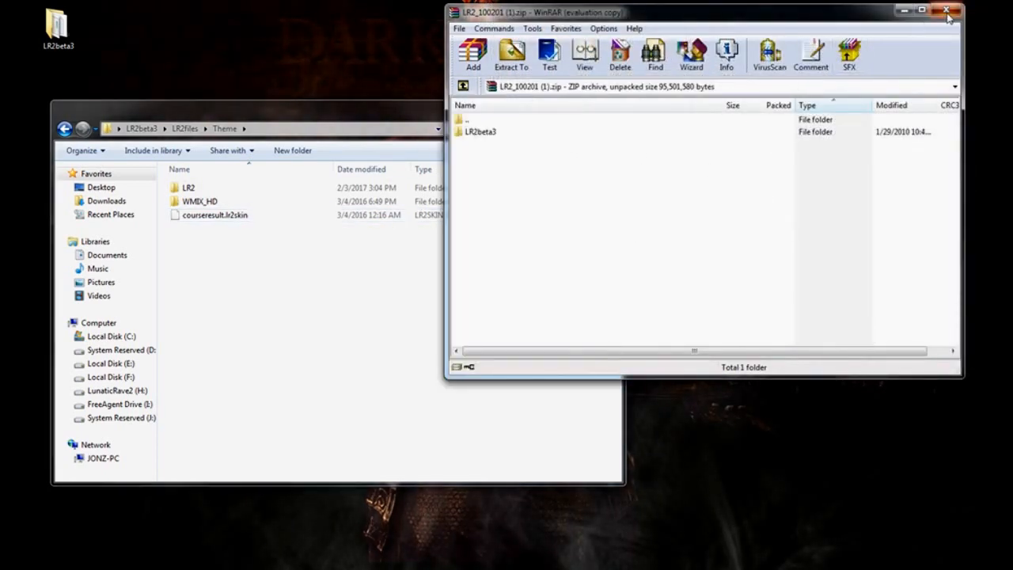
# Merge all fix_0321 files into WMIX_HD, replacing older versions for all, then close WinRAR.
pyautogui.click(947, 10)
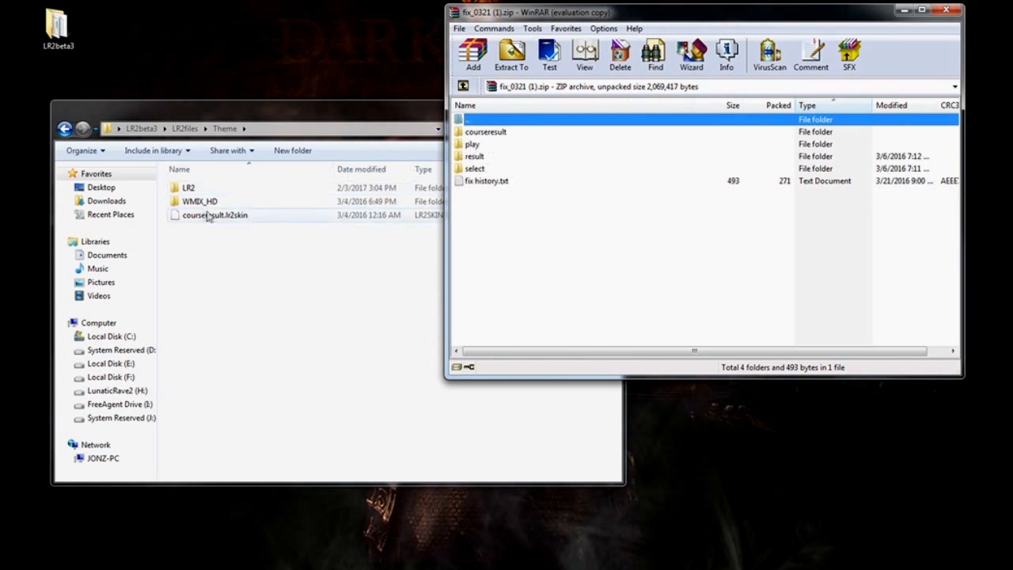
pyautogui.doubleClick(199, 201)
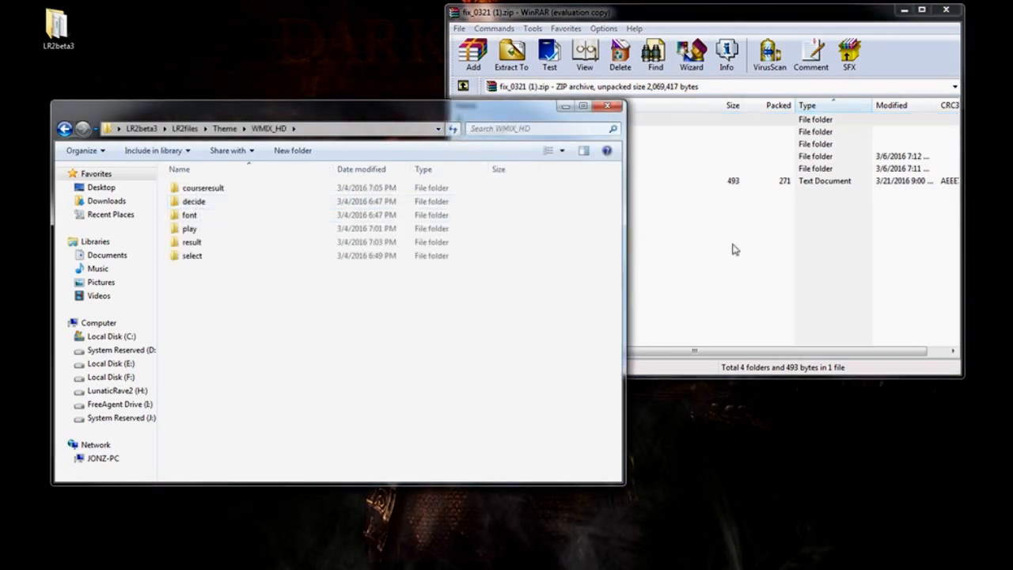
pyautogui.press('ctrl+a')
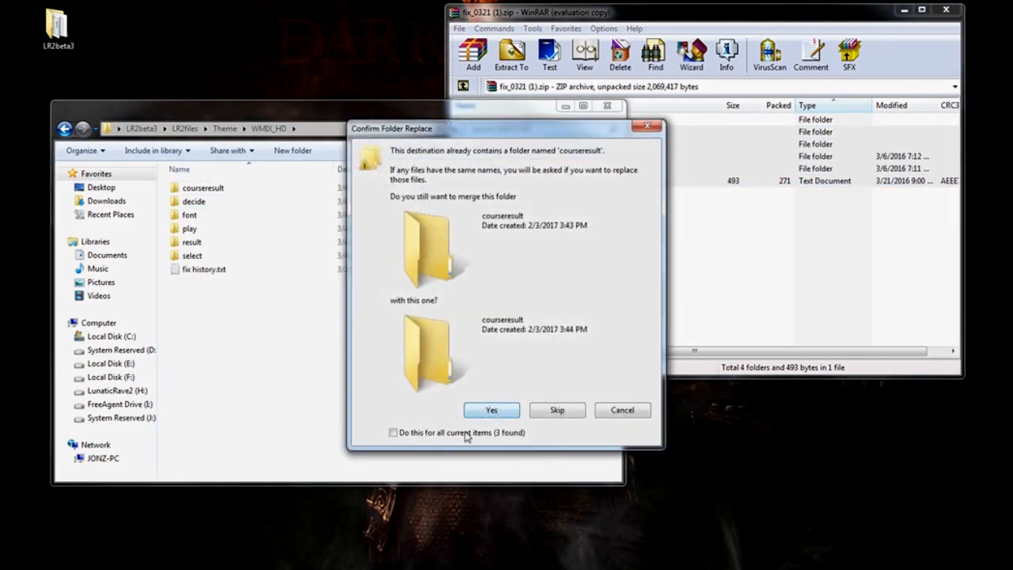
pyautogui.click(491, 409)
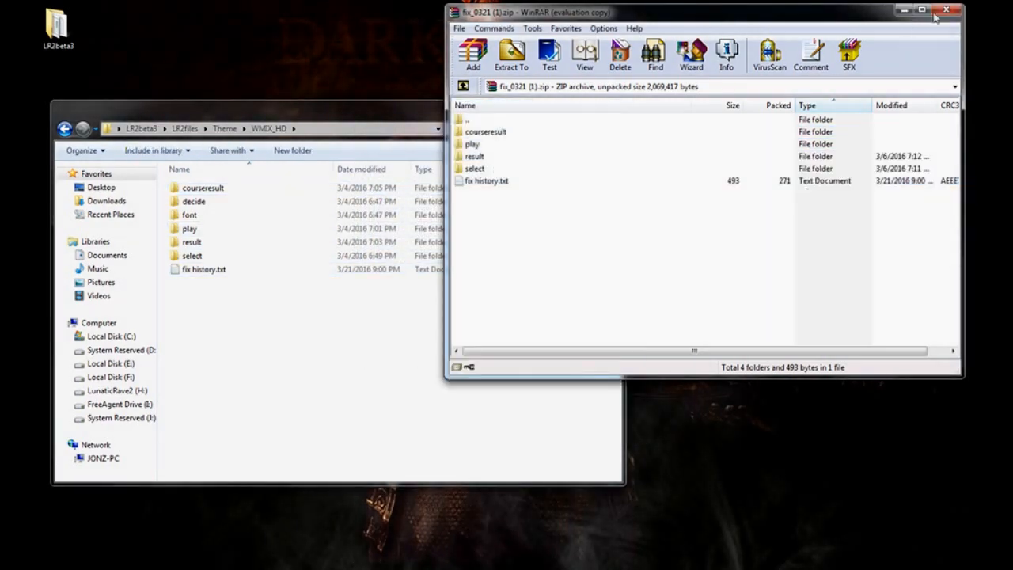
pyautogui.click(946, 11)
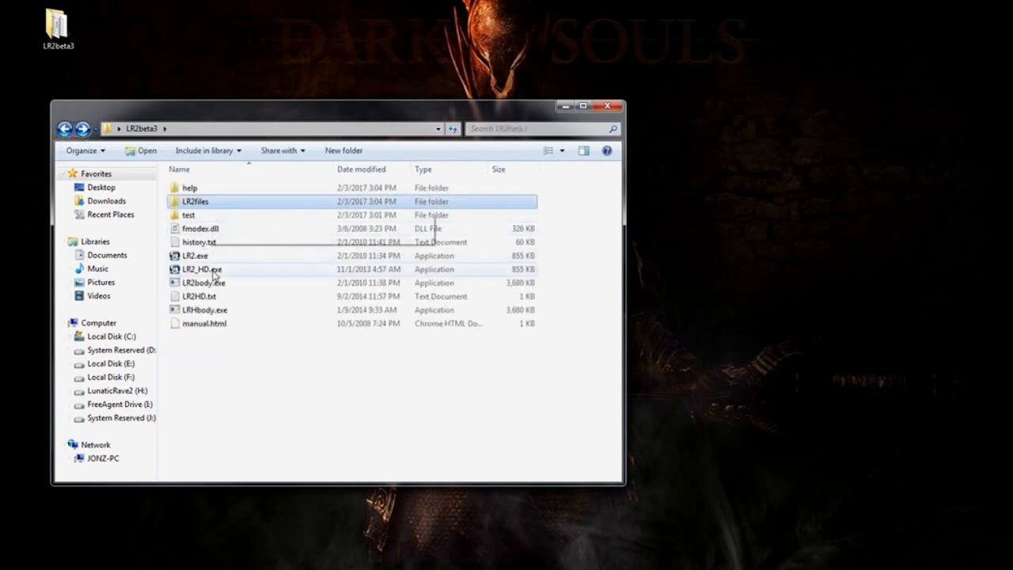
# Start LR2_HD.exe, allowing the unverified program, until the song select screen appears.
pyautogui.doubleClick(197, 269)
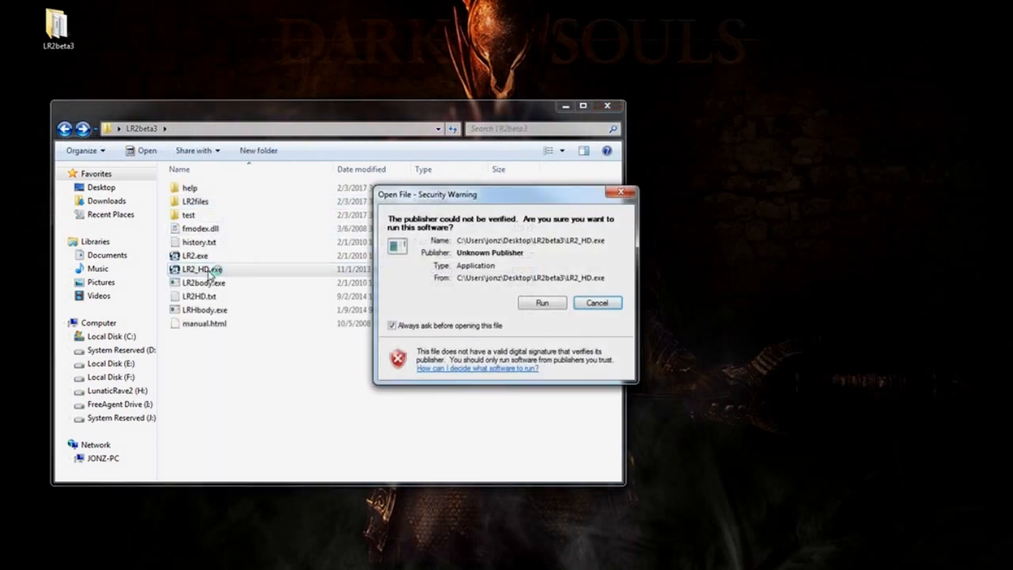
pyautogui.click(597, 302)
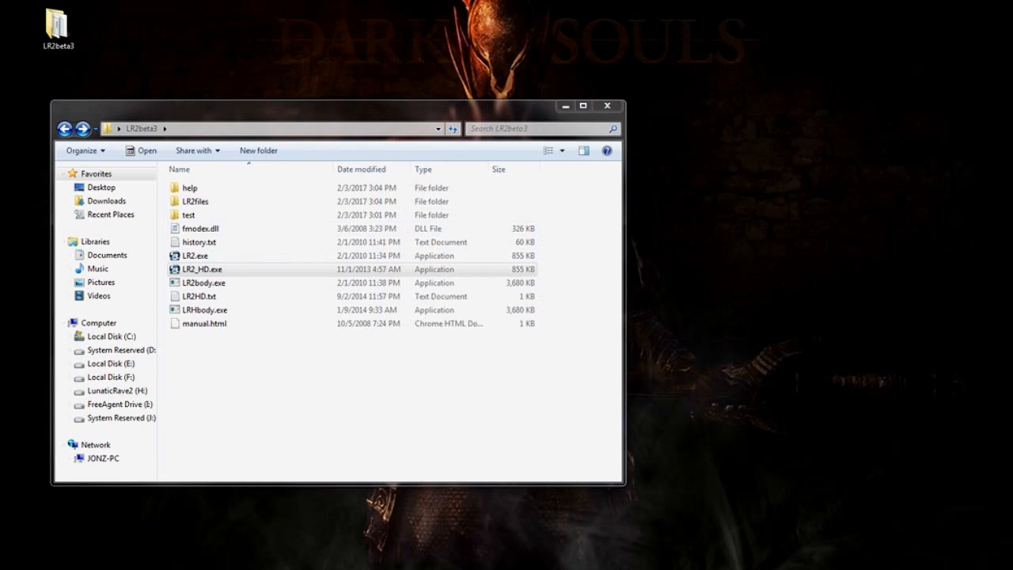
pyautogui.doubleClick(202, 269)
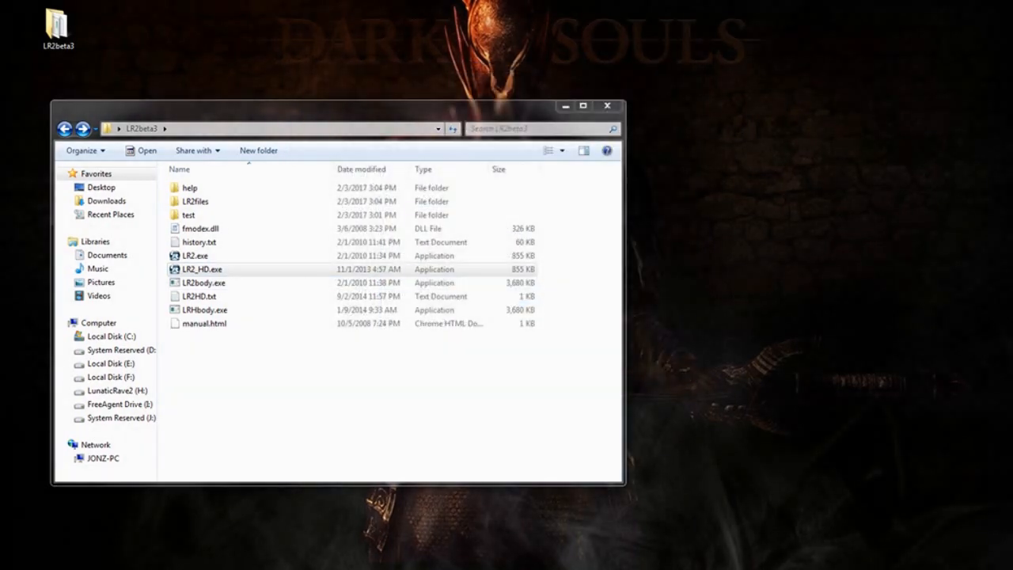
pyautogui.doubleClick(202, 269)
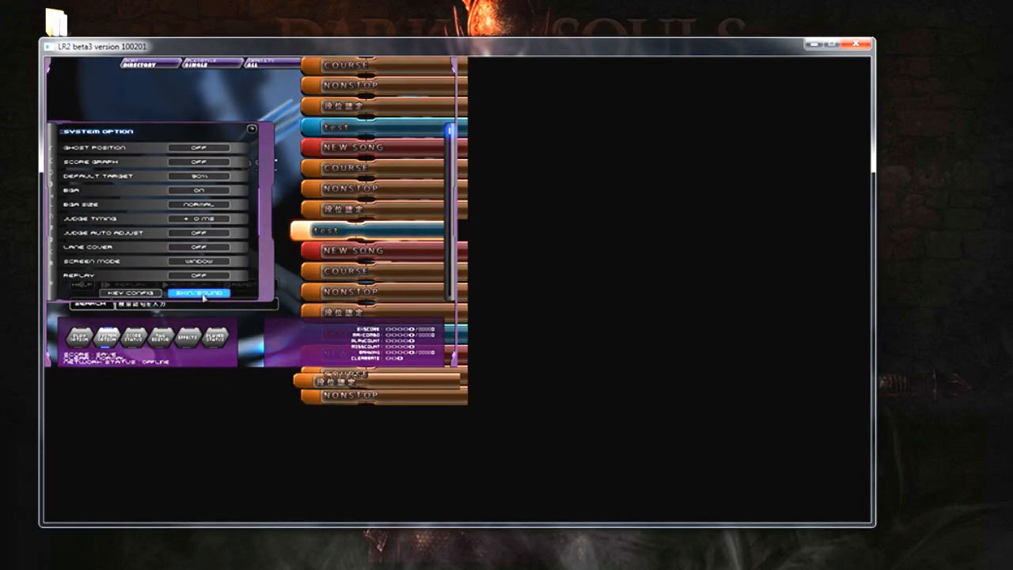
# Choose the WMIX HD skin for Music Select under SKIN/SOUND.
pyautogui.click(201, 292)
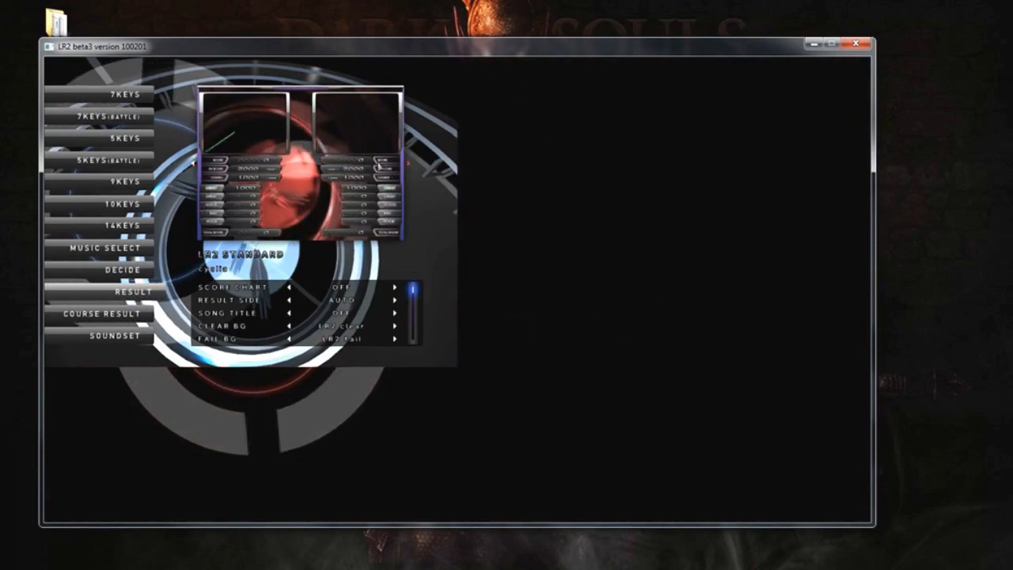
pyautogui.click(133, 292)
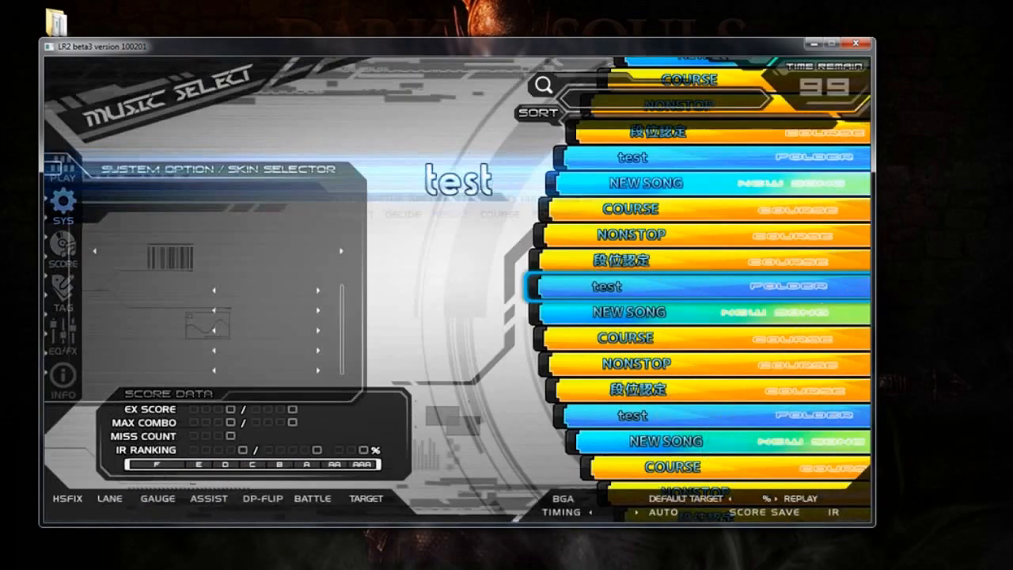
# Preview the TAG and EQ/FX side panels, close them, and exit LR2.
pyautogui.click(62, 300)
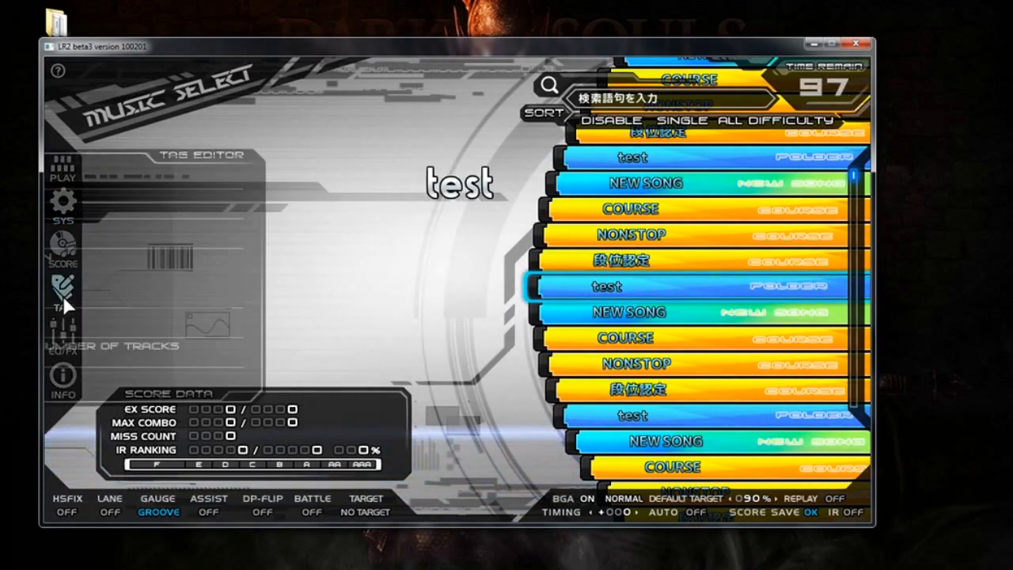
pyautogui.click(62, 334)
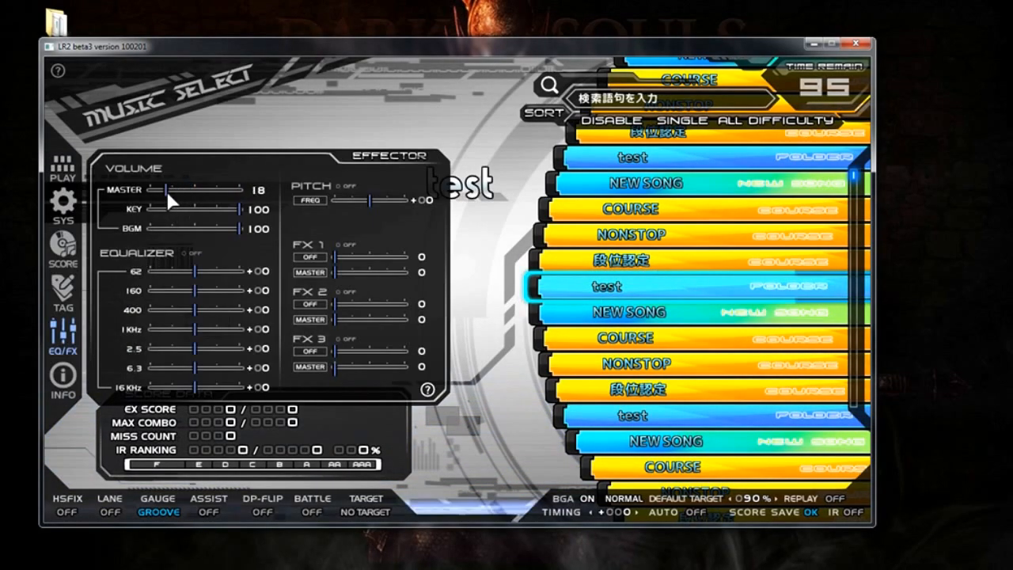
pyautogui.click(61, 332)
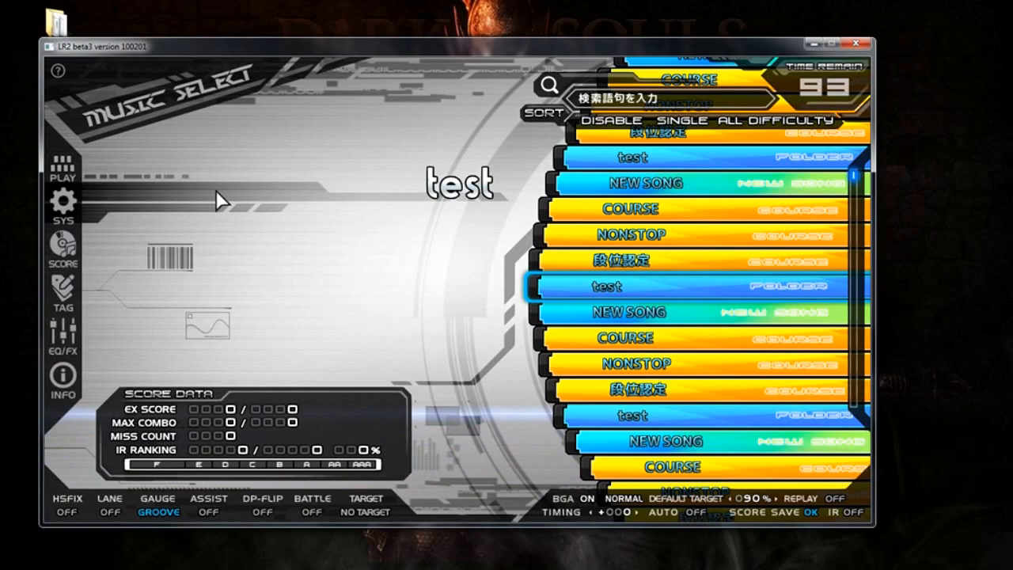
pyautogui.moveTo(556, 294)
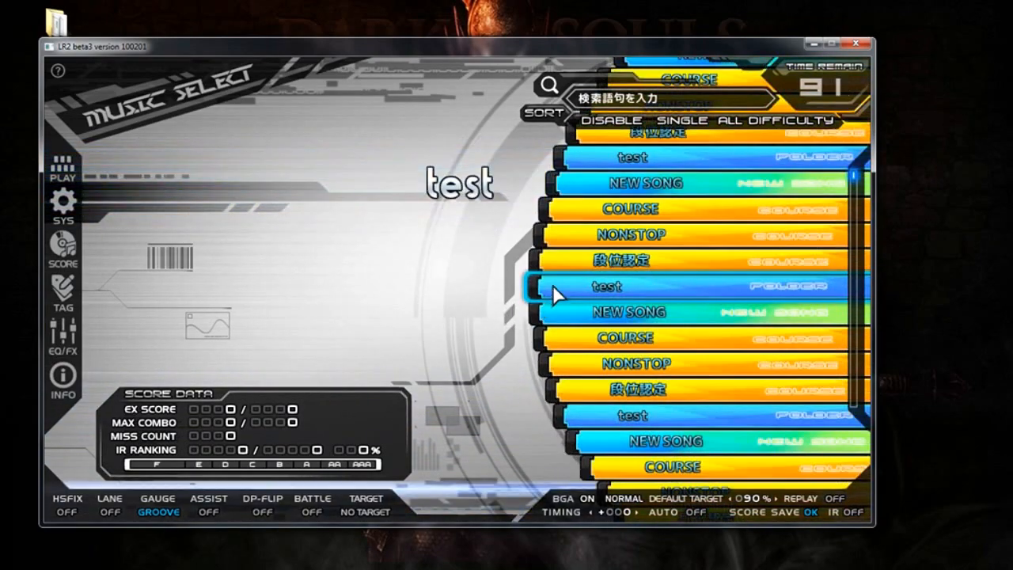
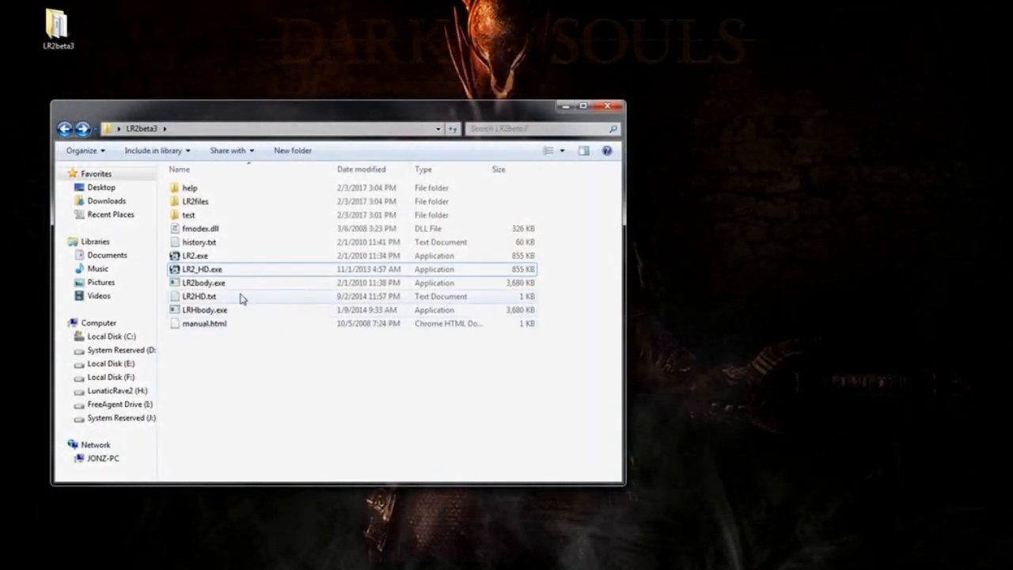
# Relaunch LR2_HD and tick LR2 InternetRanking, automatic ranking updates and rival data fetching.
pyautogui.doubleClick(201, 269)
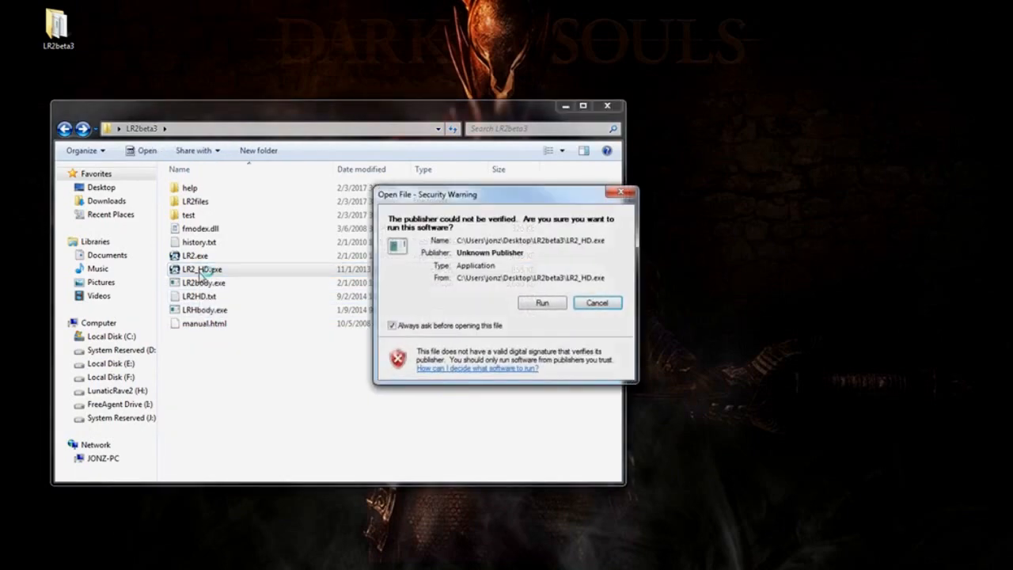
pyautogui.click(596, 302)
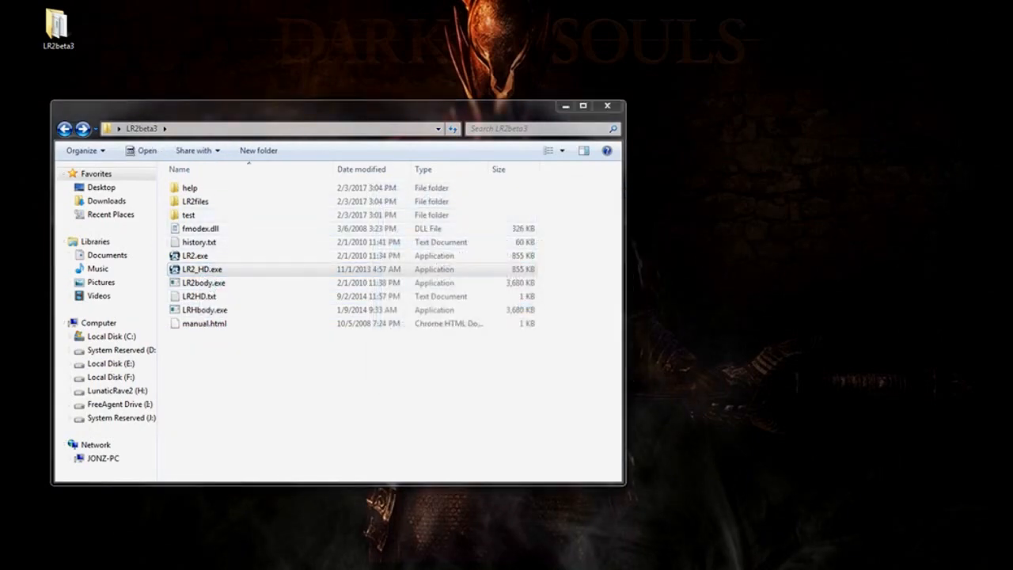
pyautogui.doubleClick(202, 269)
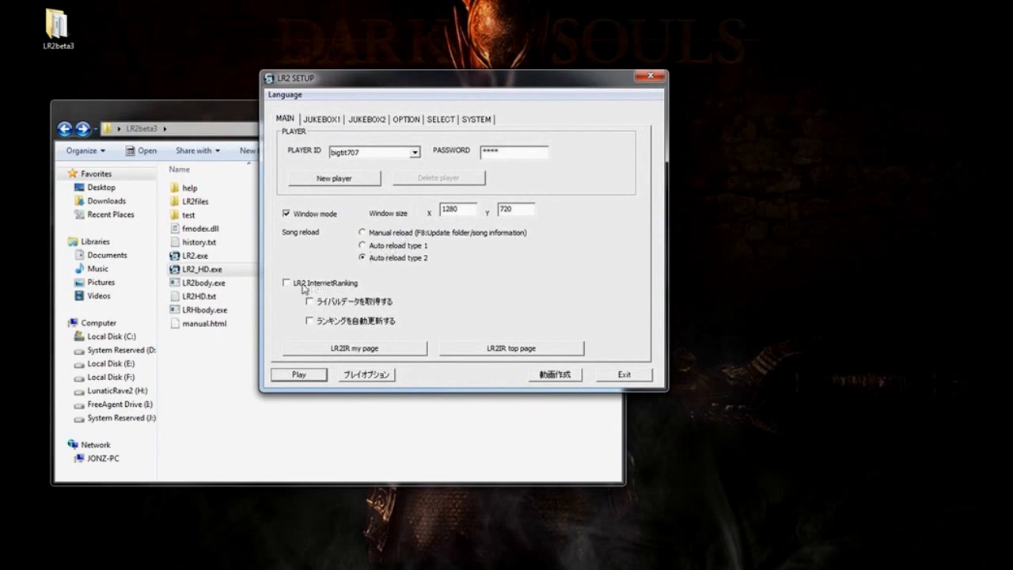
pyautogui.click(286, 282)
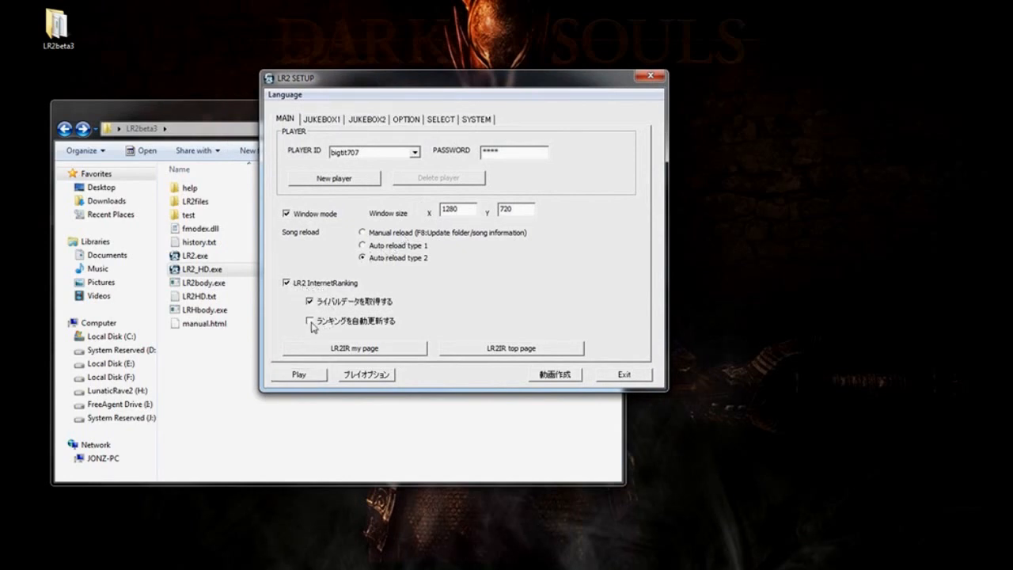
pyautogui.click(307, 320)
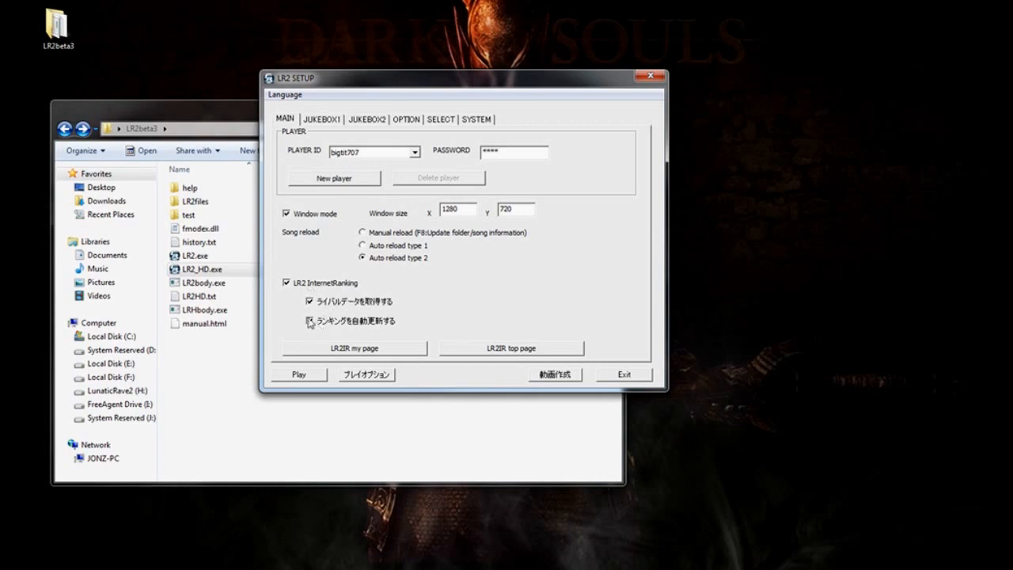
pyautogui.click(308, 321)
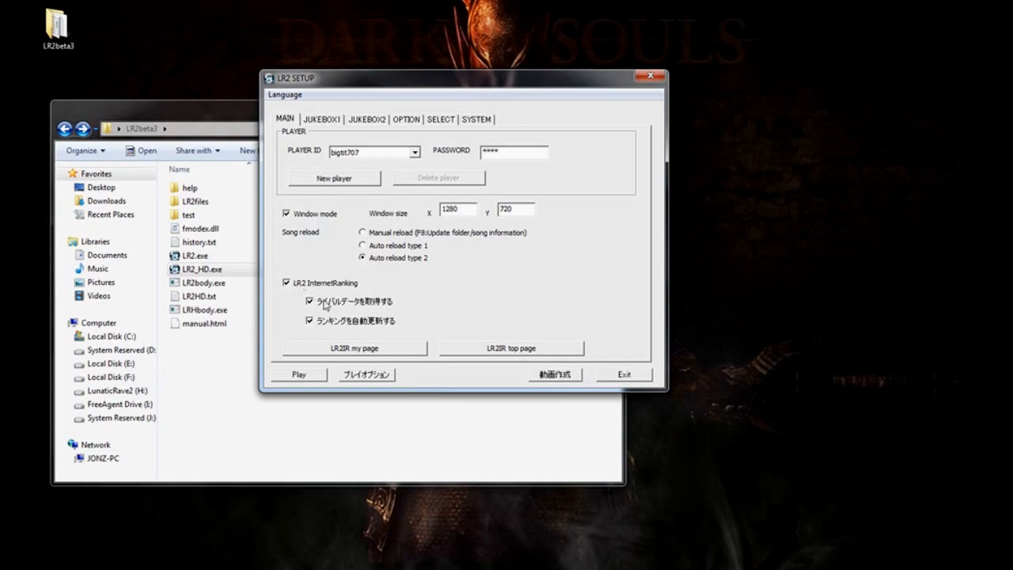
pyautogui.moveTo(293, 309)
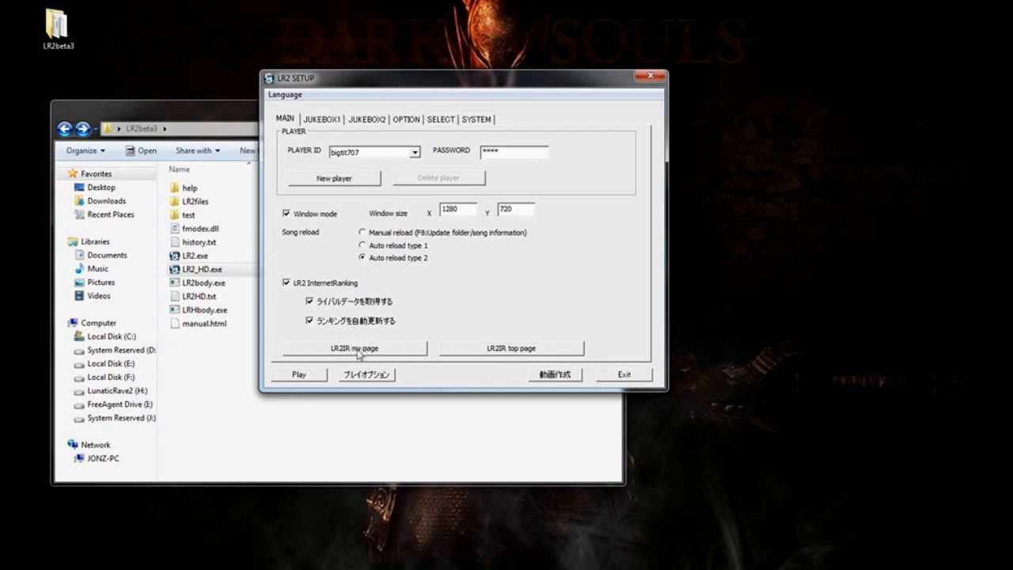
pyautogui.moveTo(505, 311)
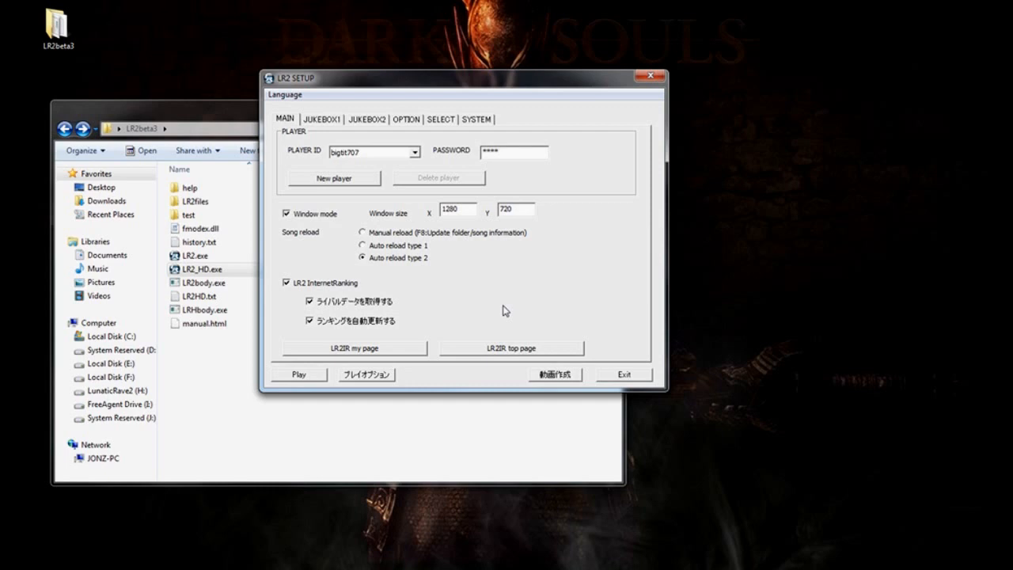
pyautogui.moveTo(552, 357)
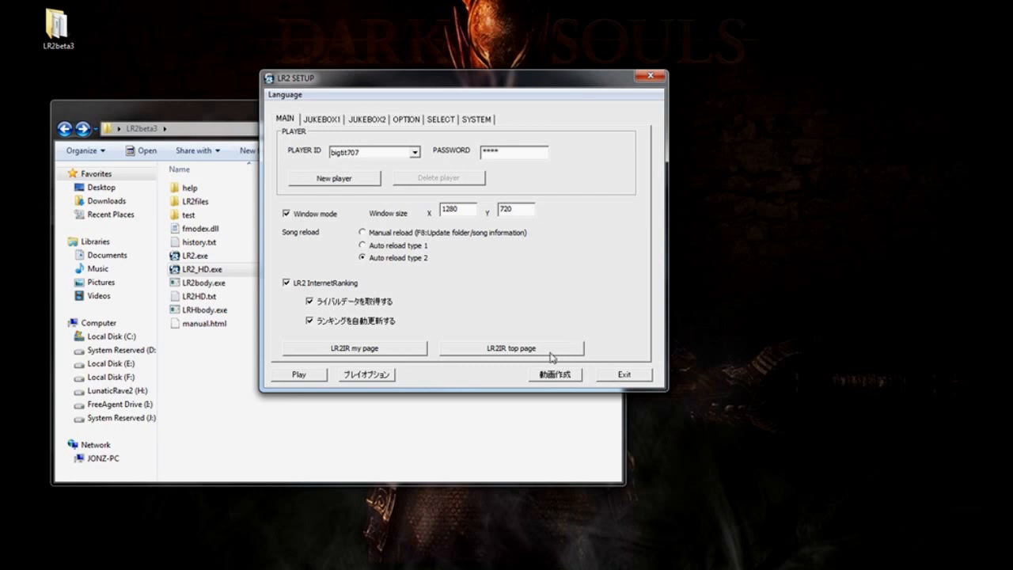
pyautogui.moveTo(551, 357)
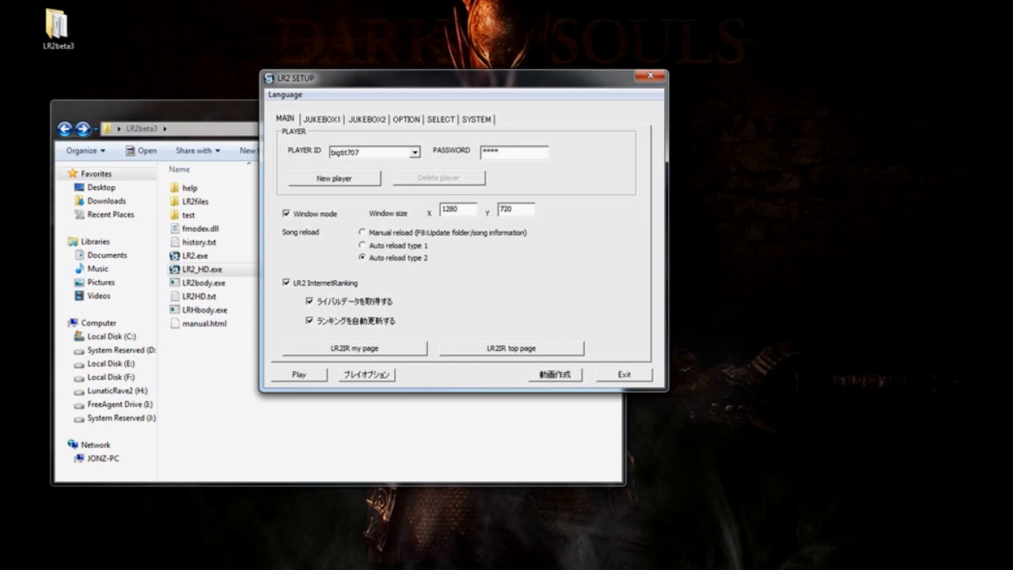